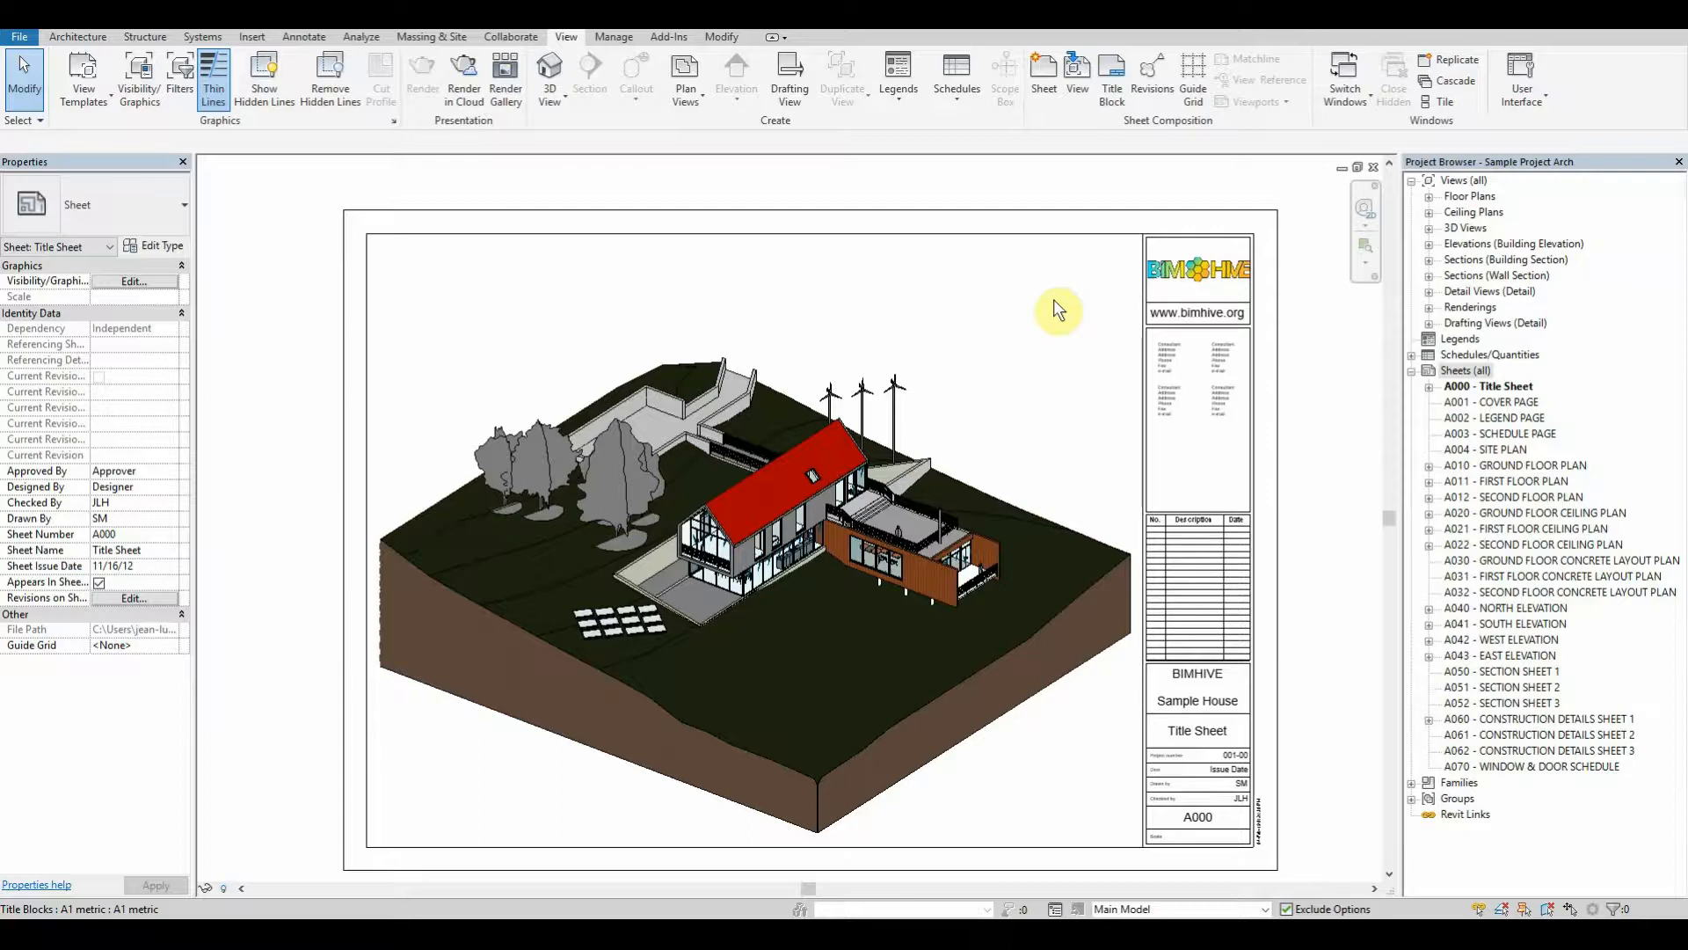
{"action": "mouse_move", "coordinate": [256, 131]}
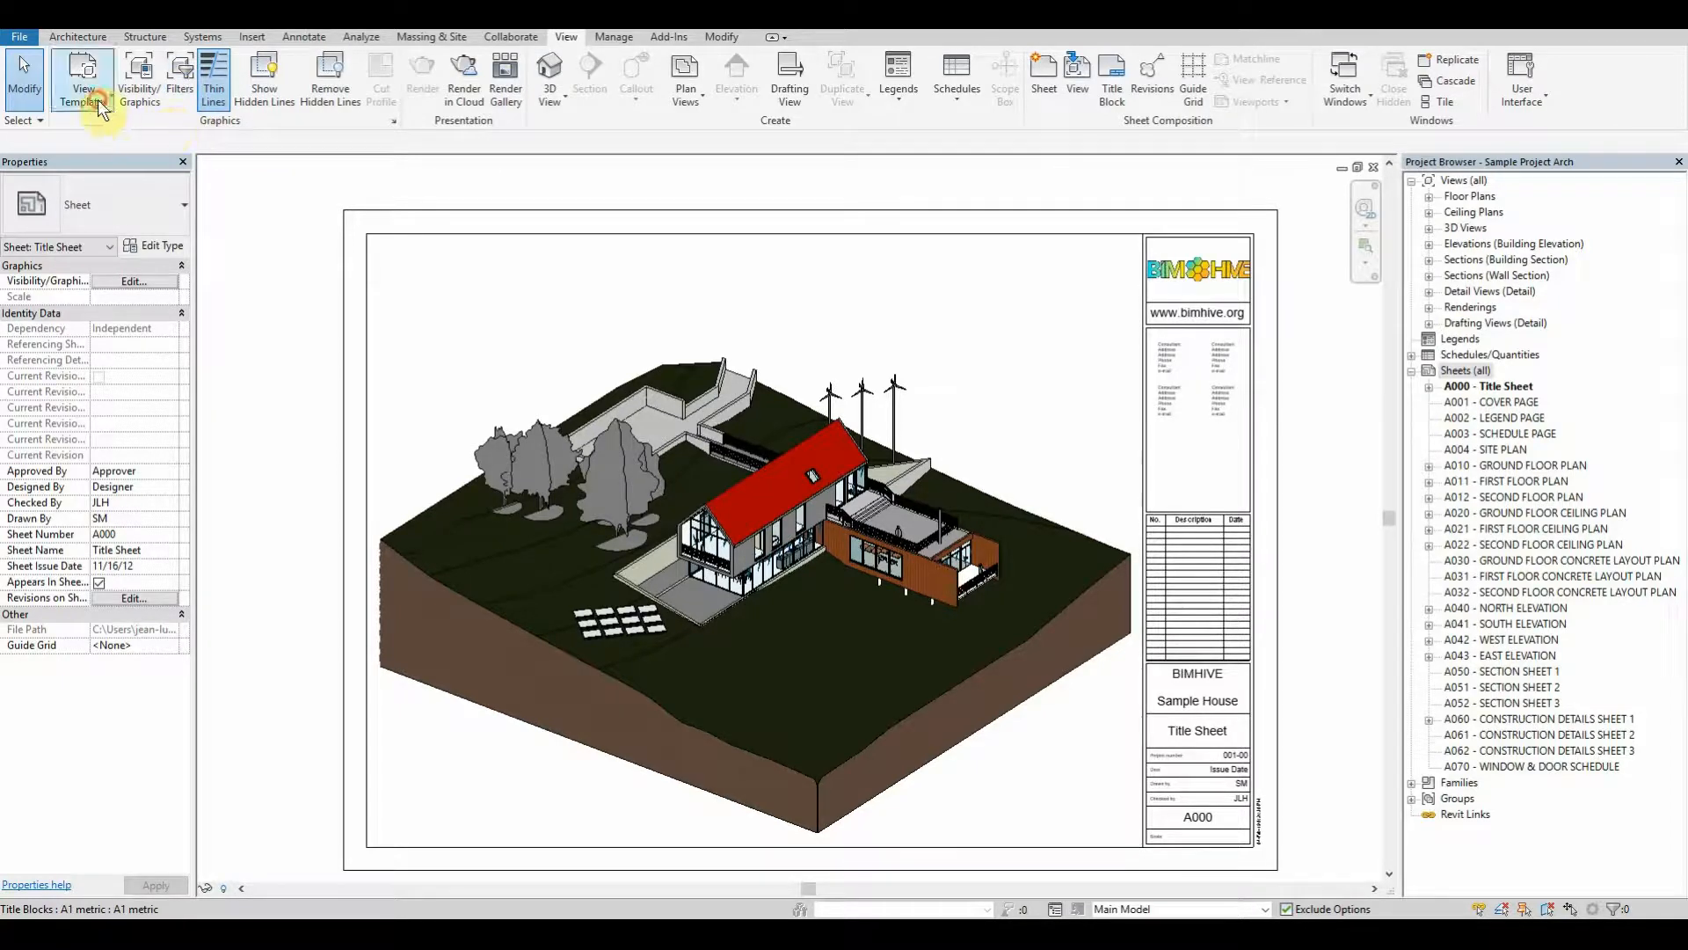
Review the view templates and the IFC import and Elevation Sketch filters, then switch to Dynamo
{"action": "left_click", "coordinate": [83, 77]}
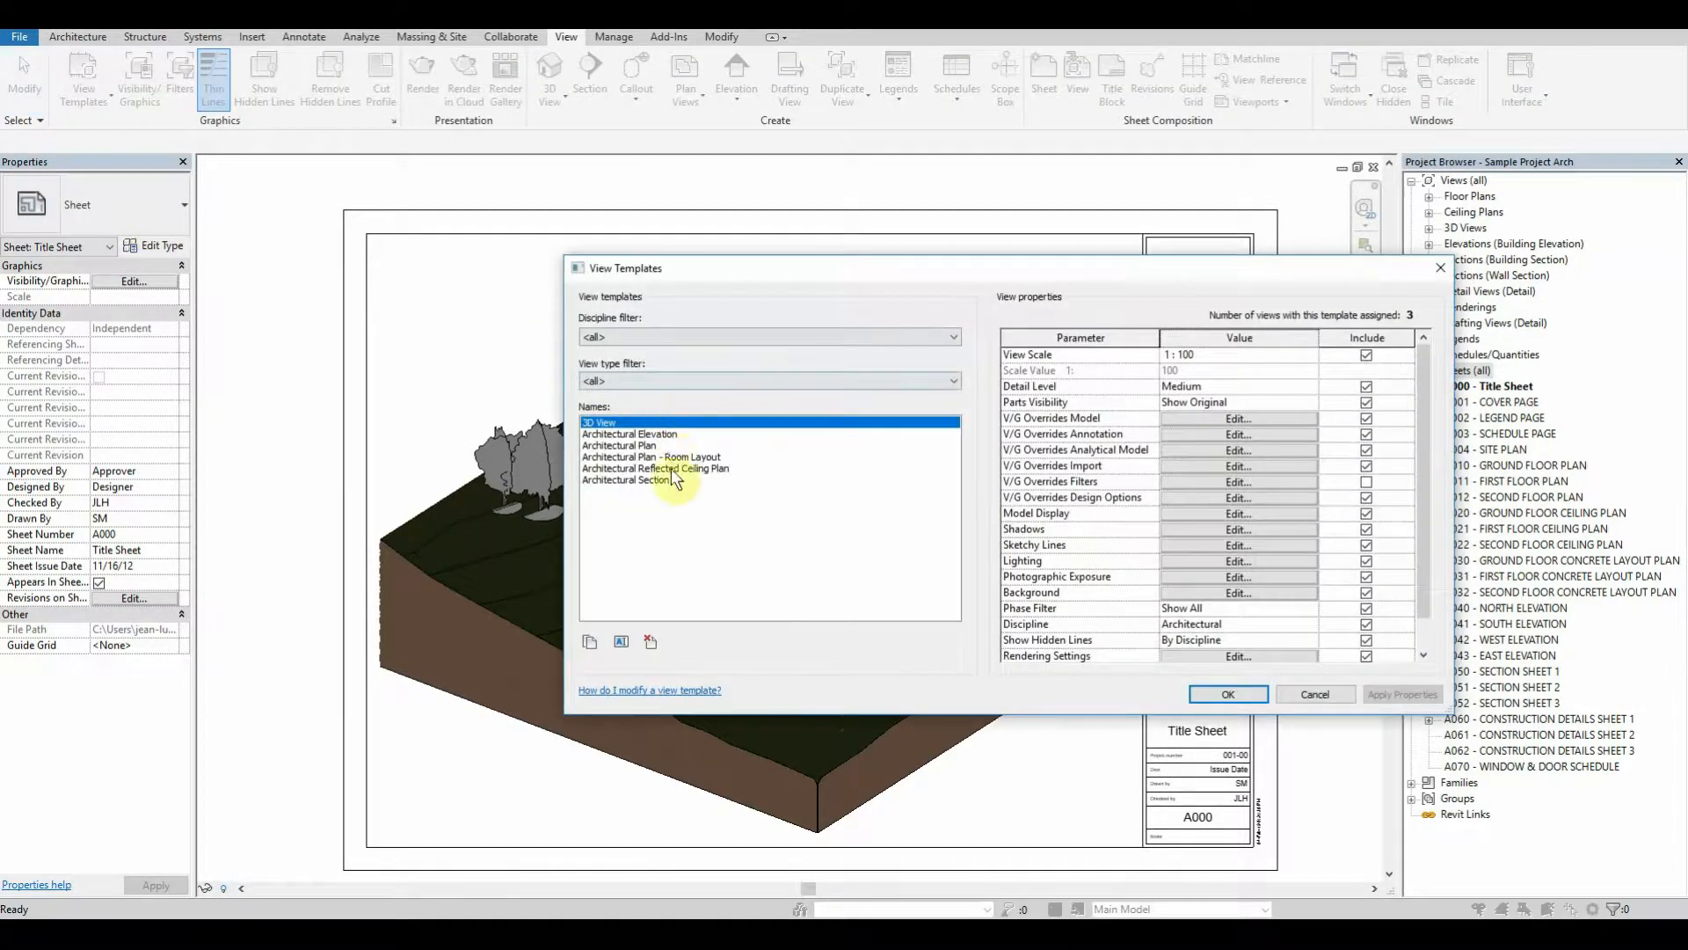
{"action": "mouse_move", "coordinate": [859, 507]}
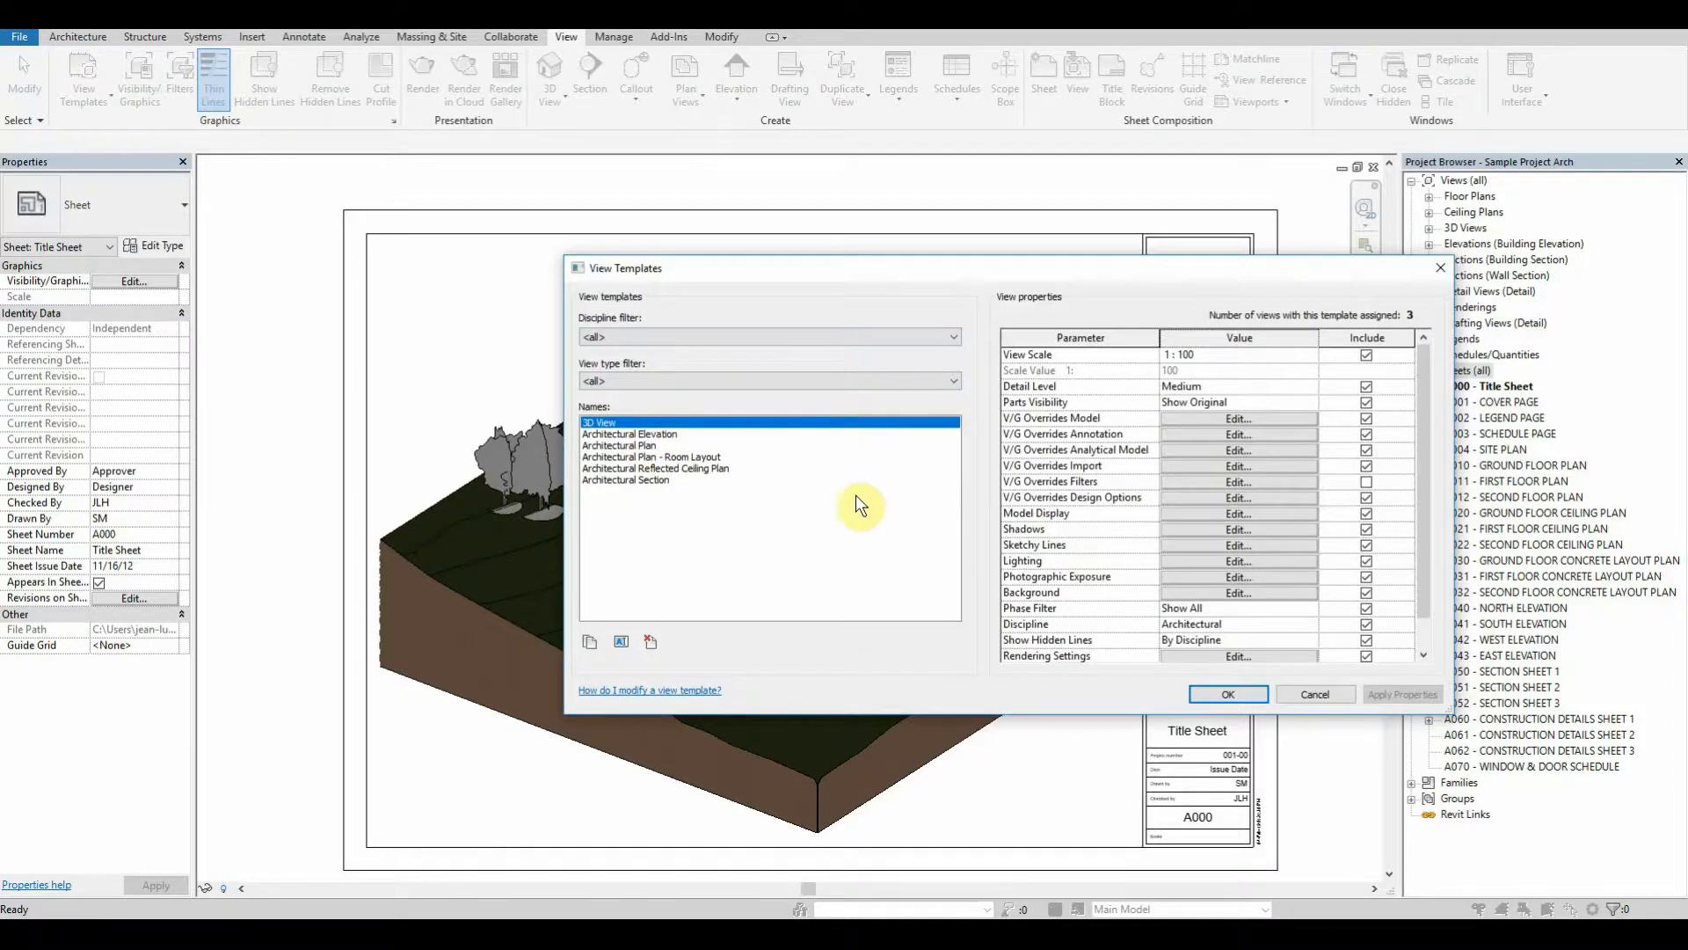
{"action": "left_click", "coordinate": [1226, 694]}
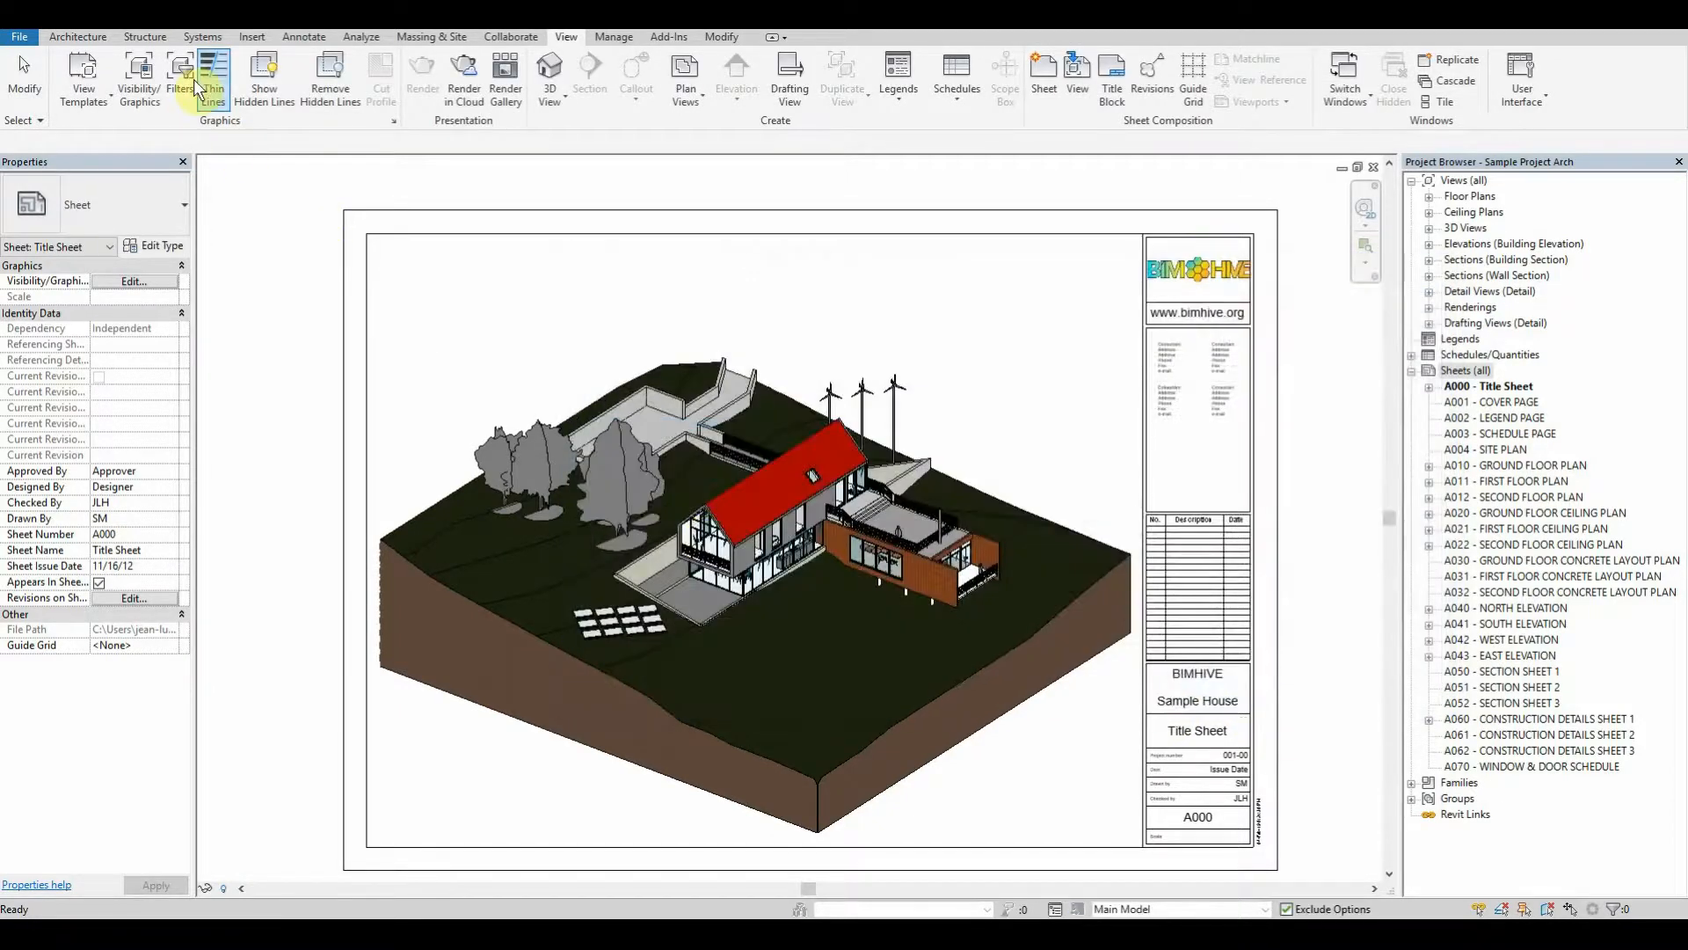
{"action": "left_click", "coordinate": [179, 78]}
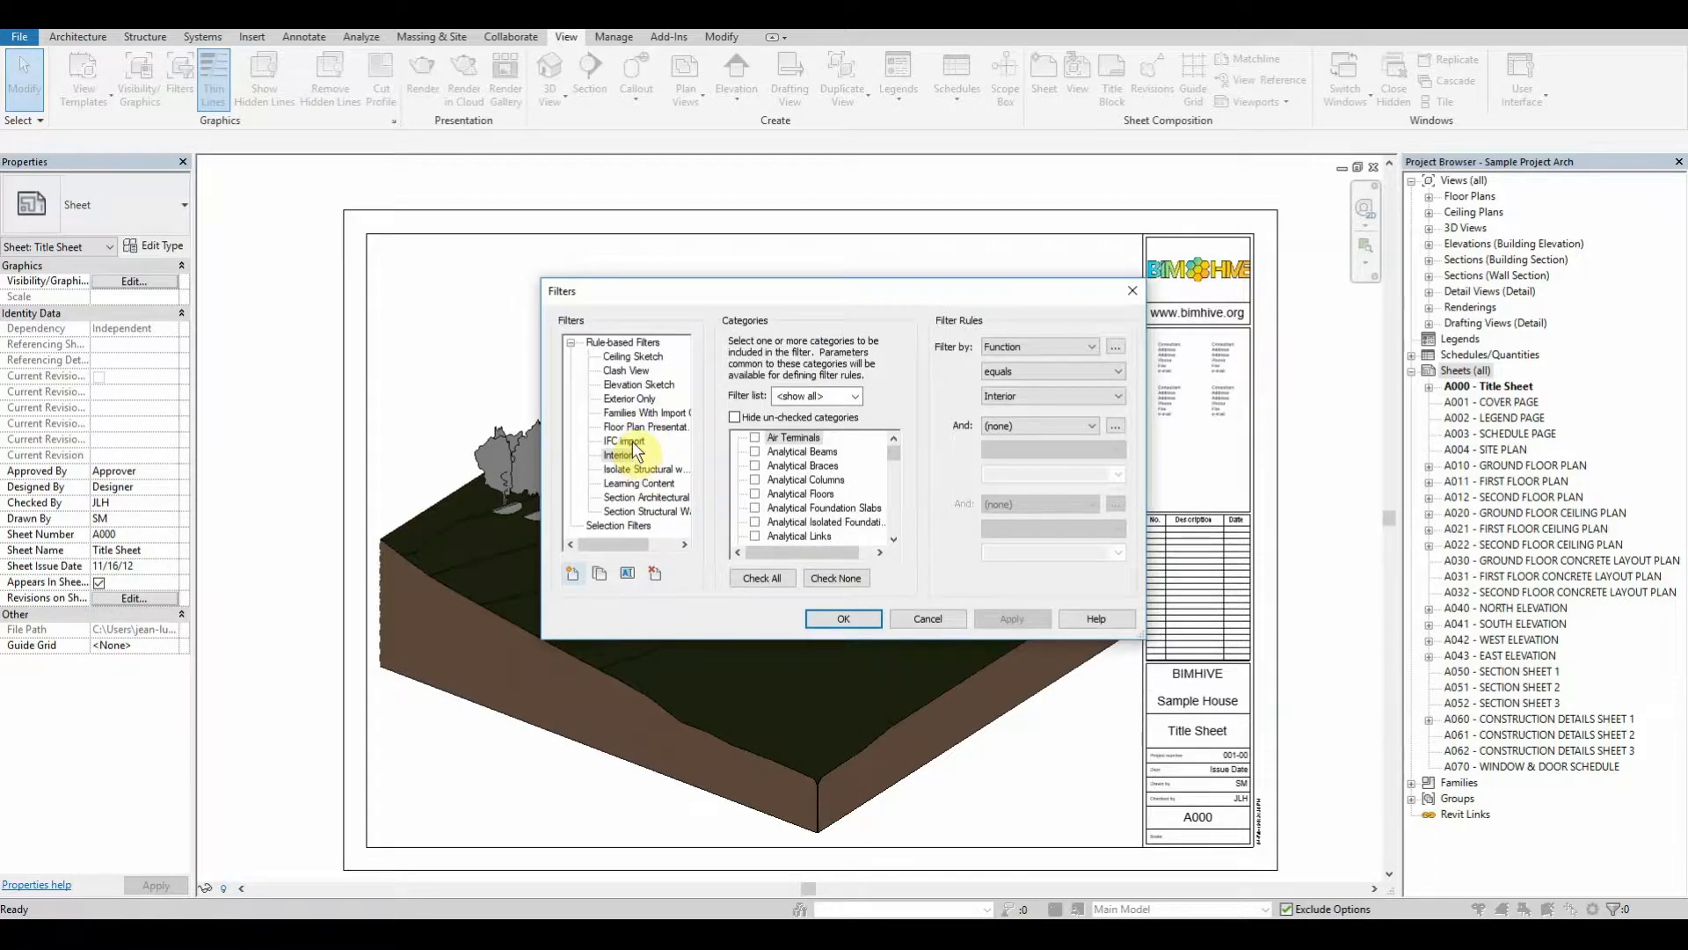
{"action": "left_click", "coordinate": [625, 440]}
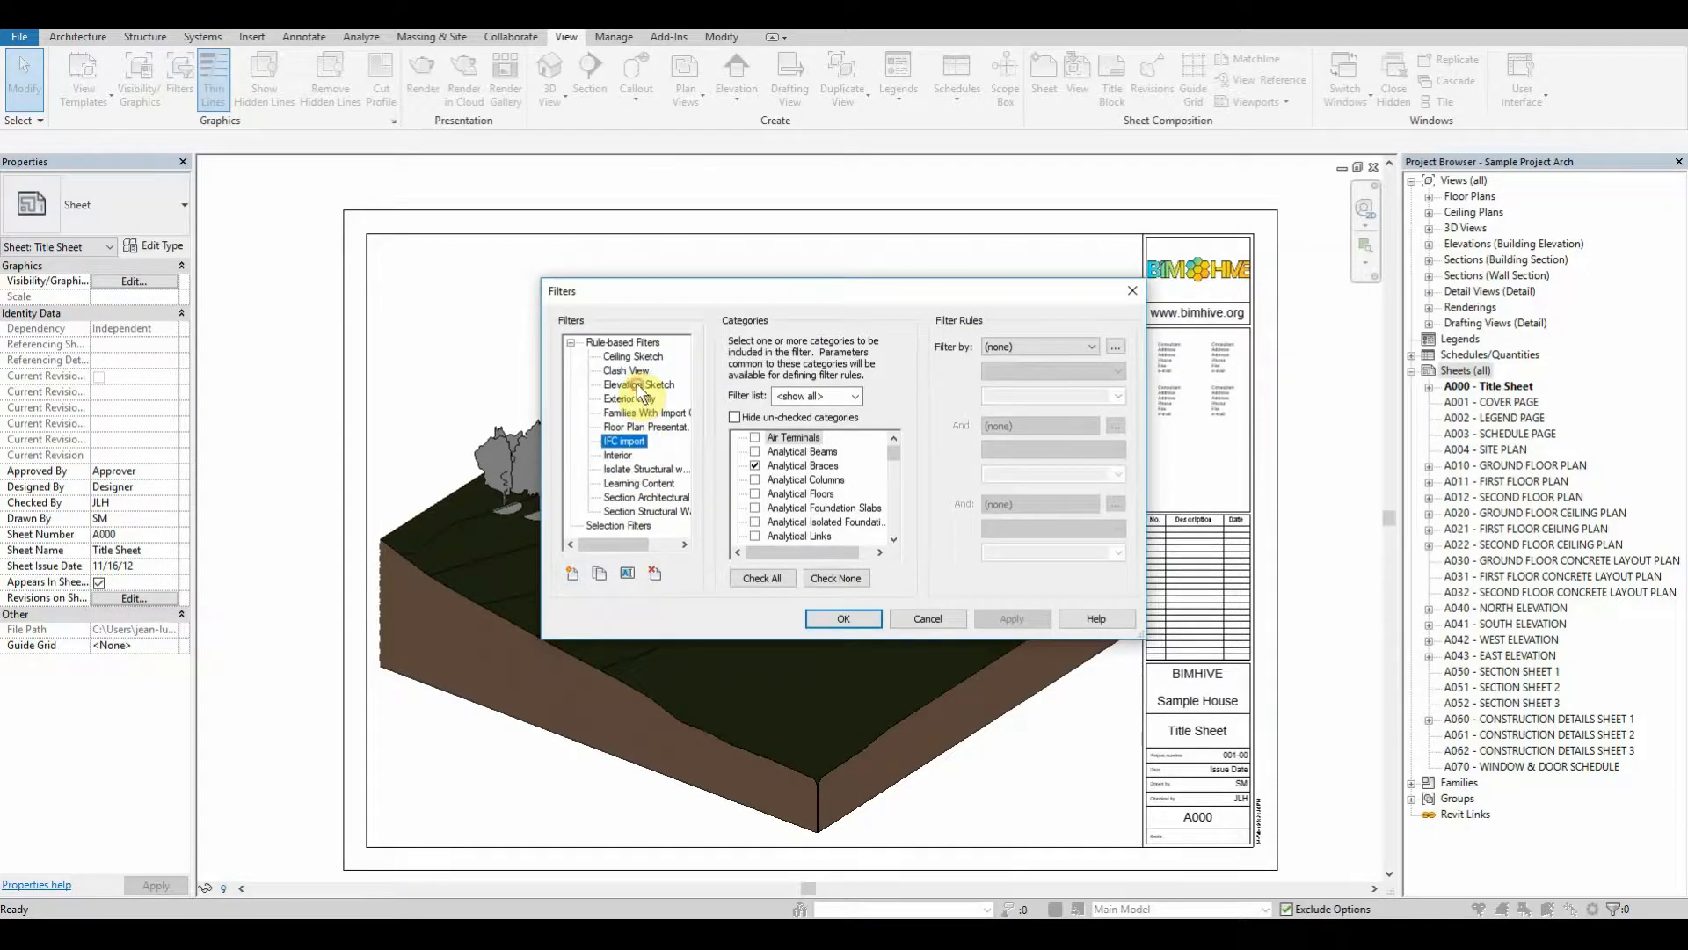
{"action": "left_click", "coordinate": [624, 384]}
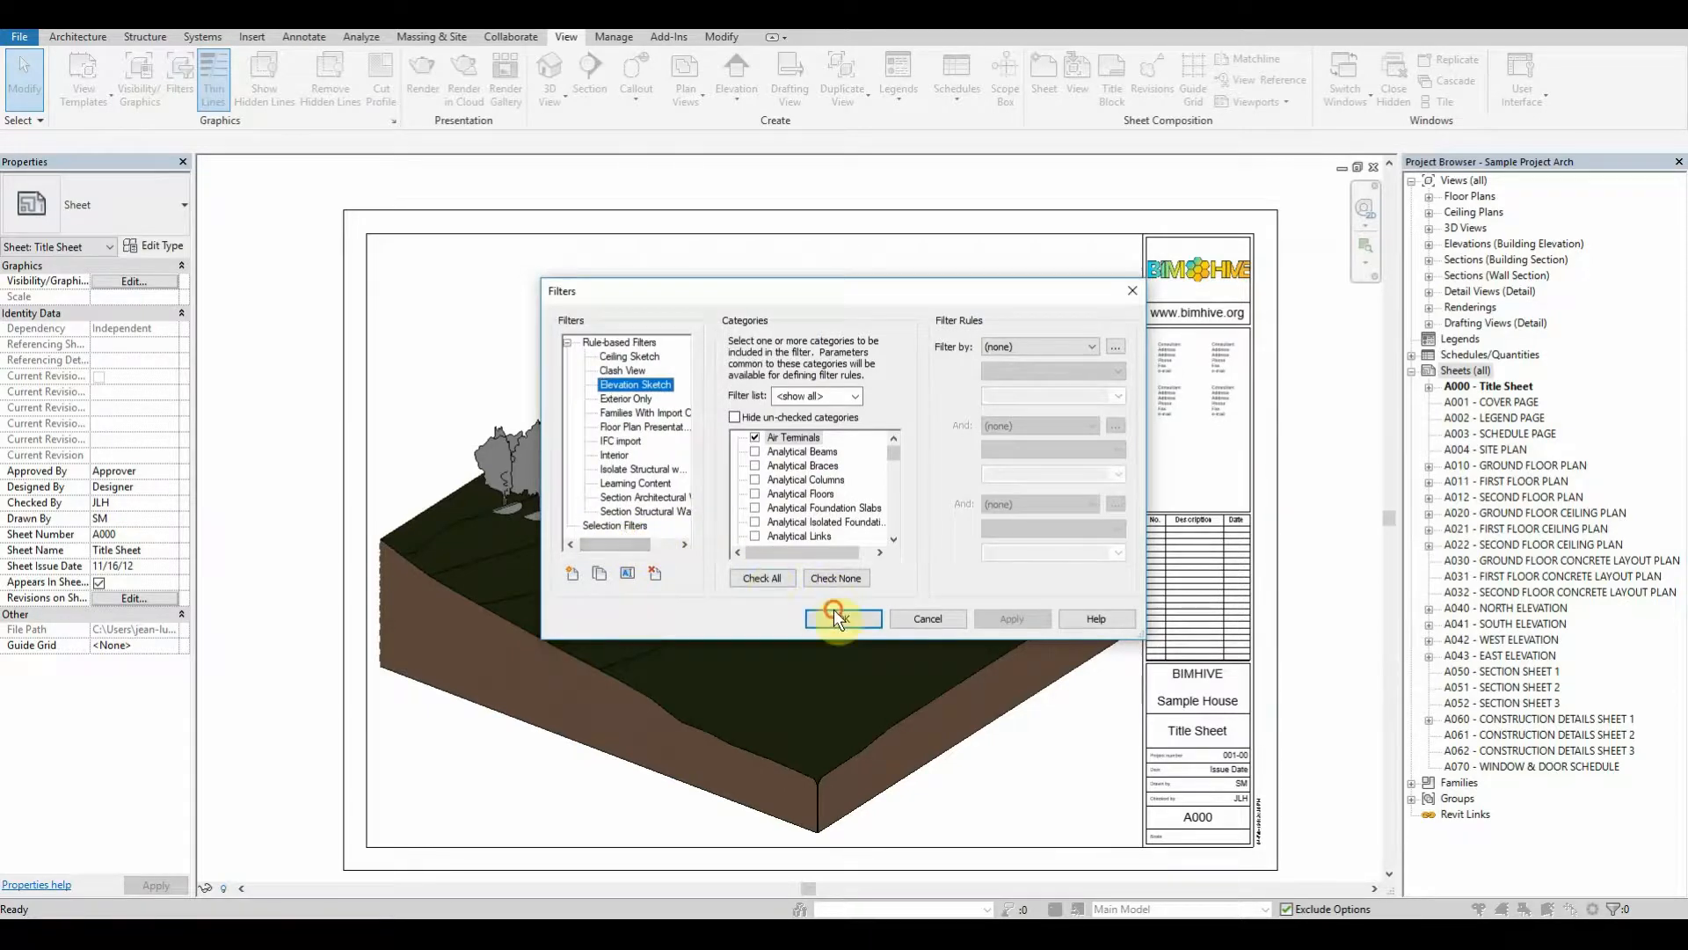
{"action": "left_click", "coordinate": [842, 618]}
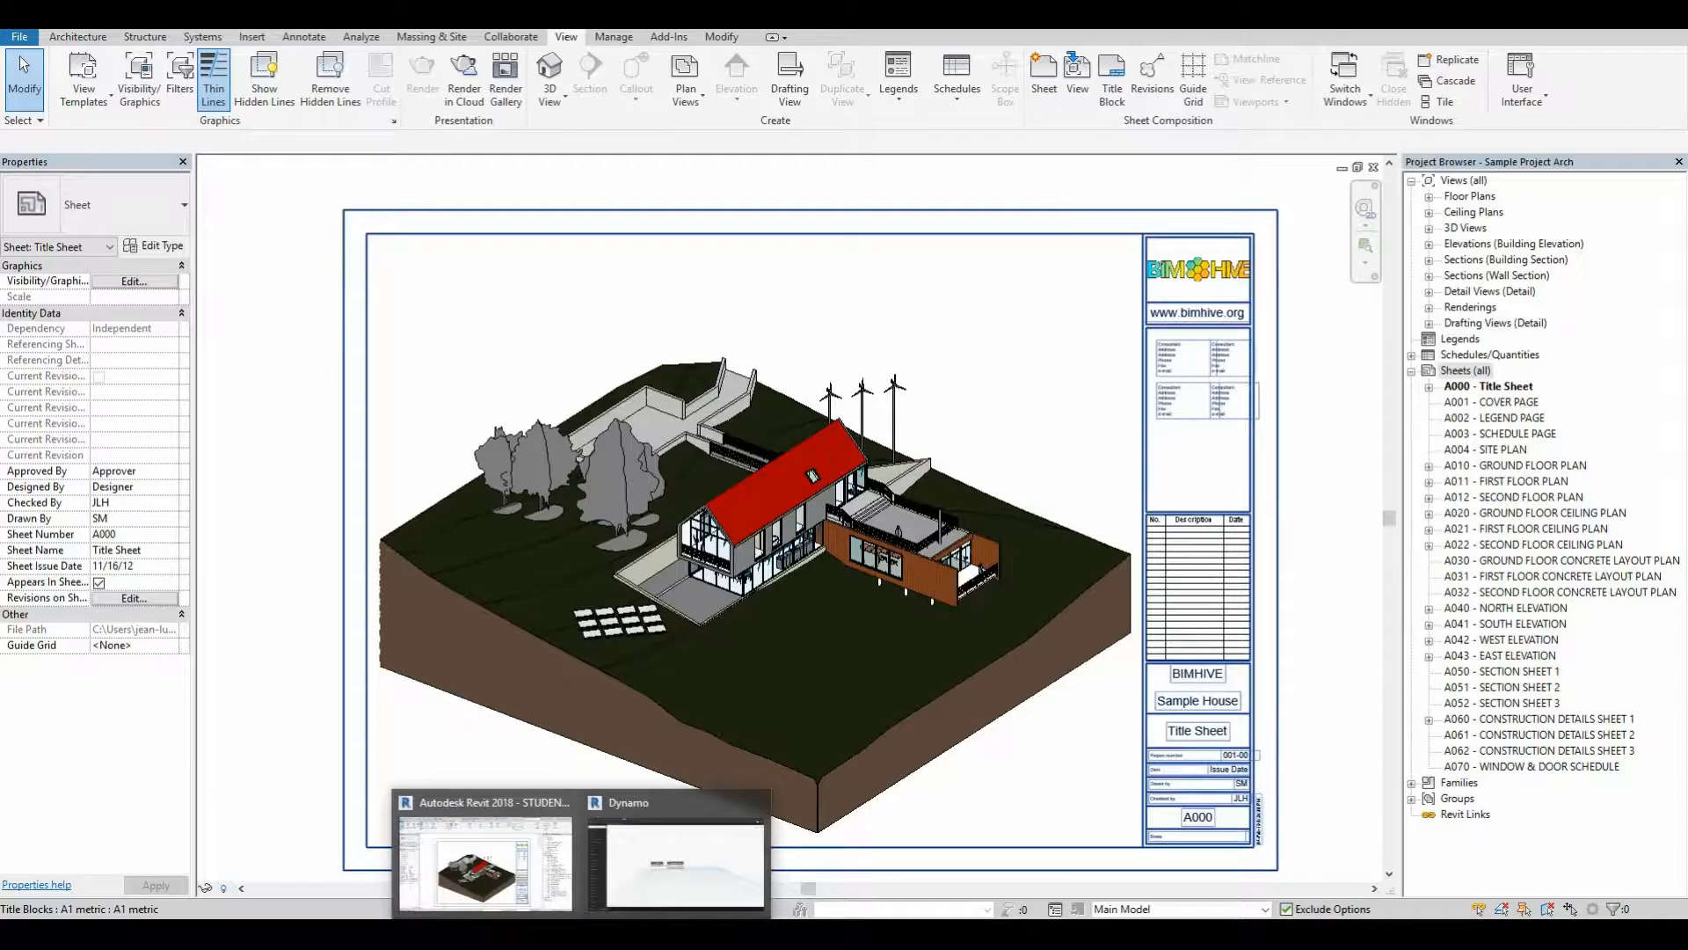
{"action": "left_click", "coordinate": [675, 862]}
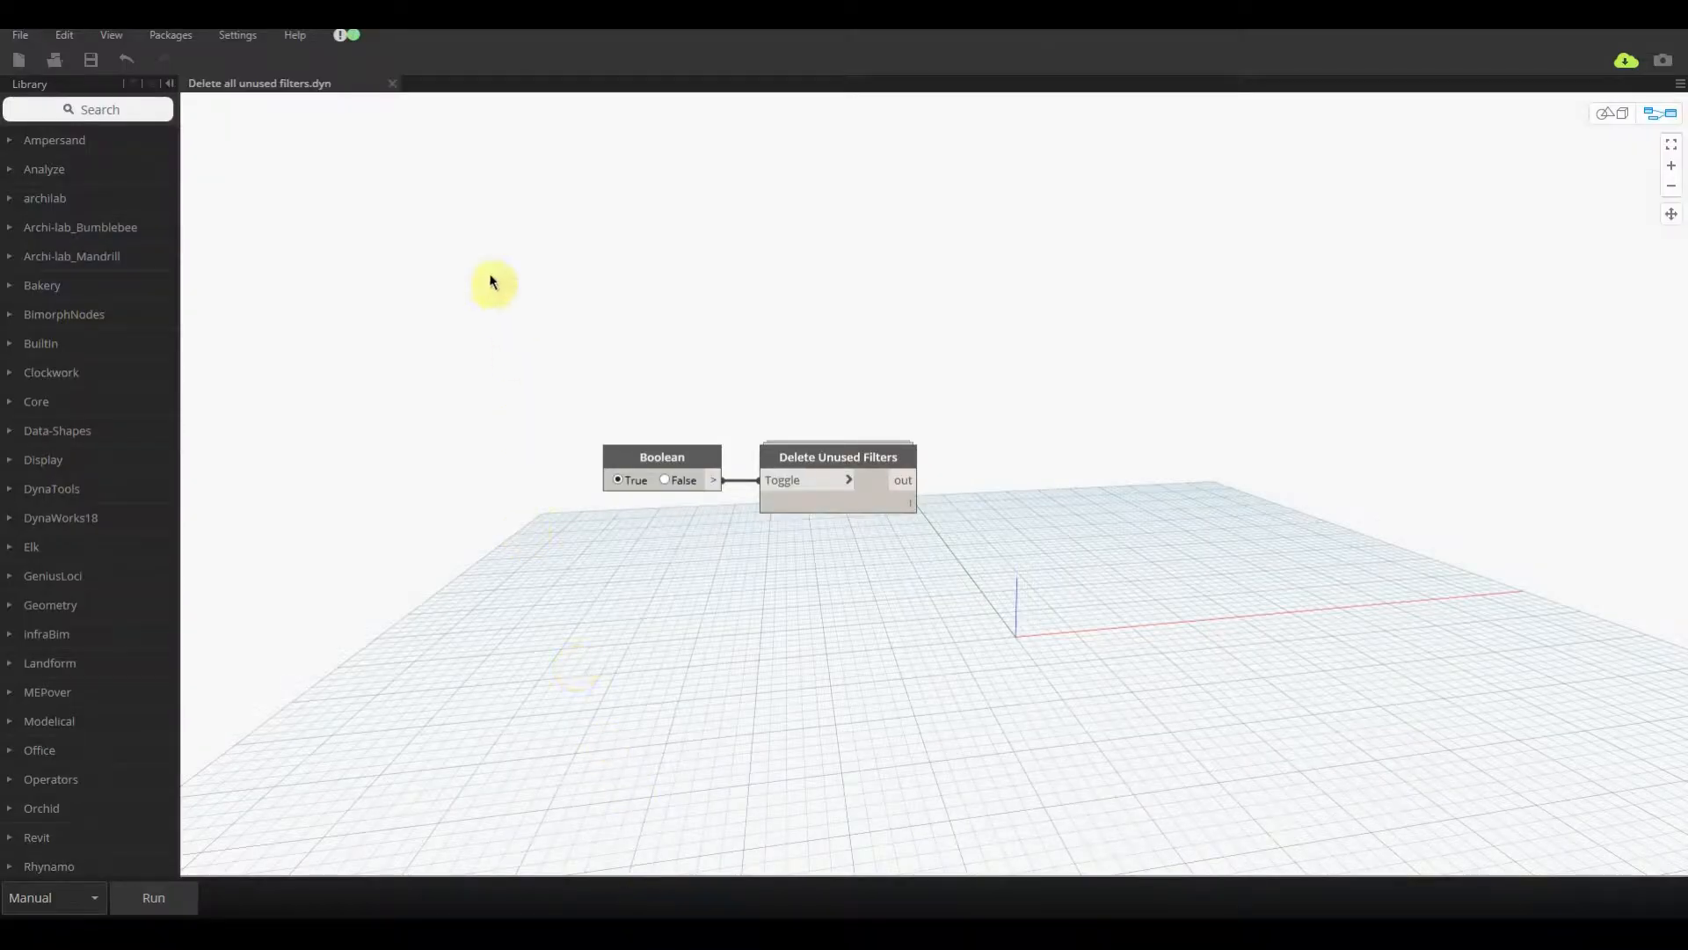
{"action": "mouse_move", "coordinate": [454, 232]}
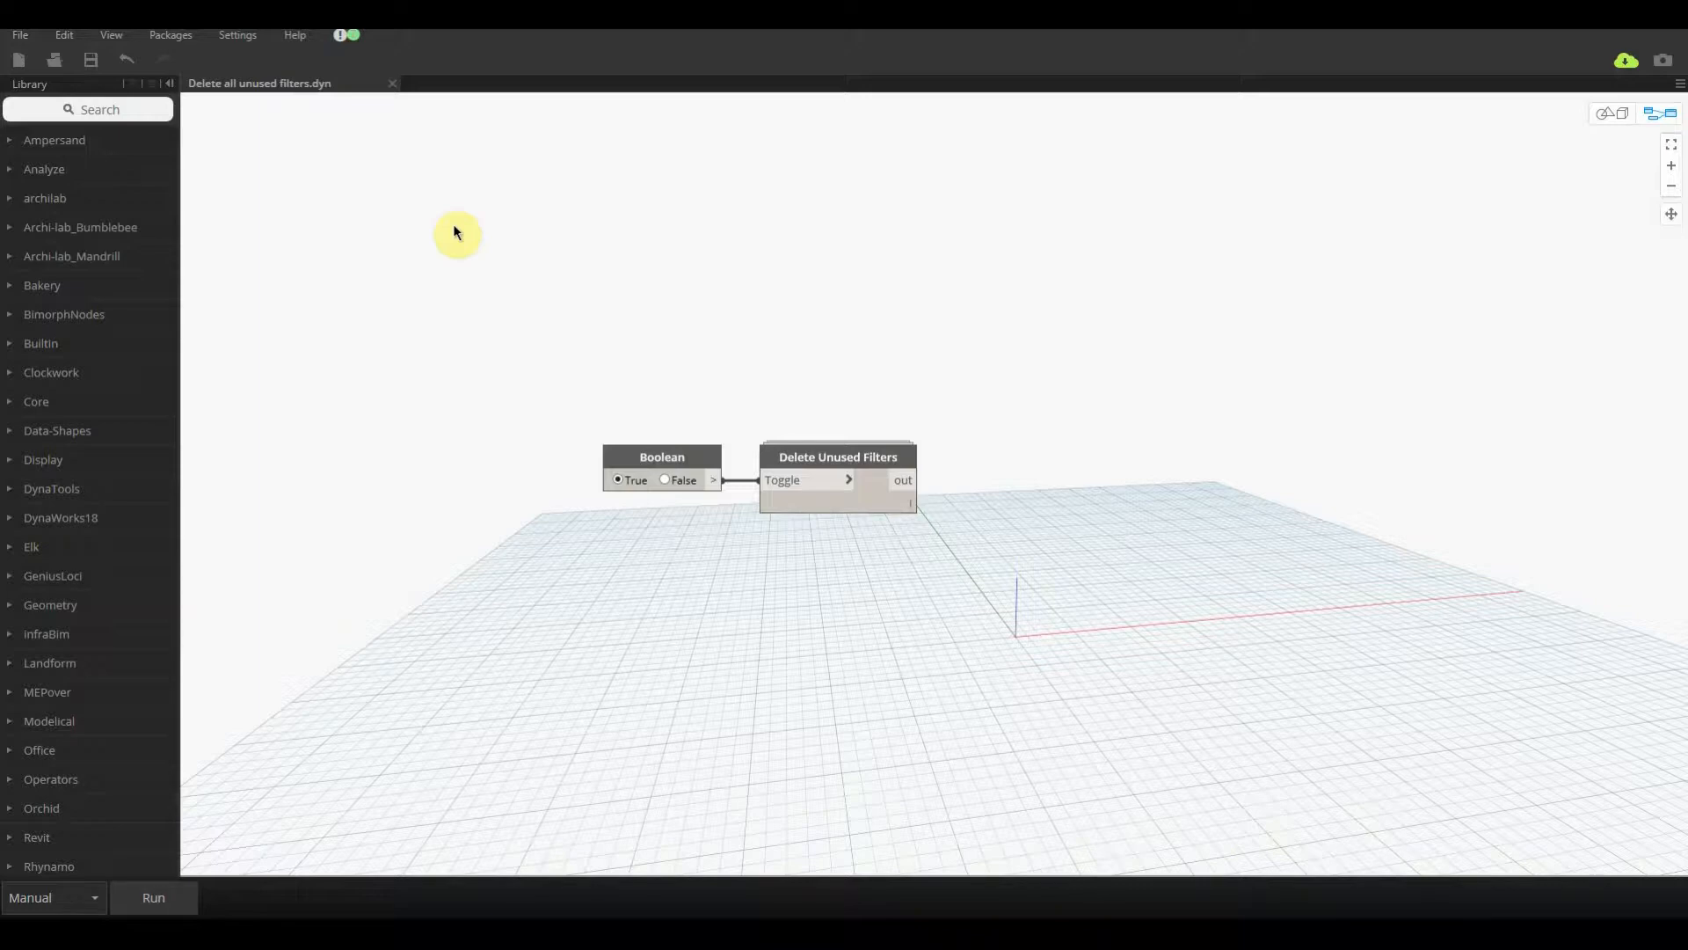
{"action": "mouse_move", "coordinate": [571, 239]}
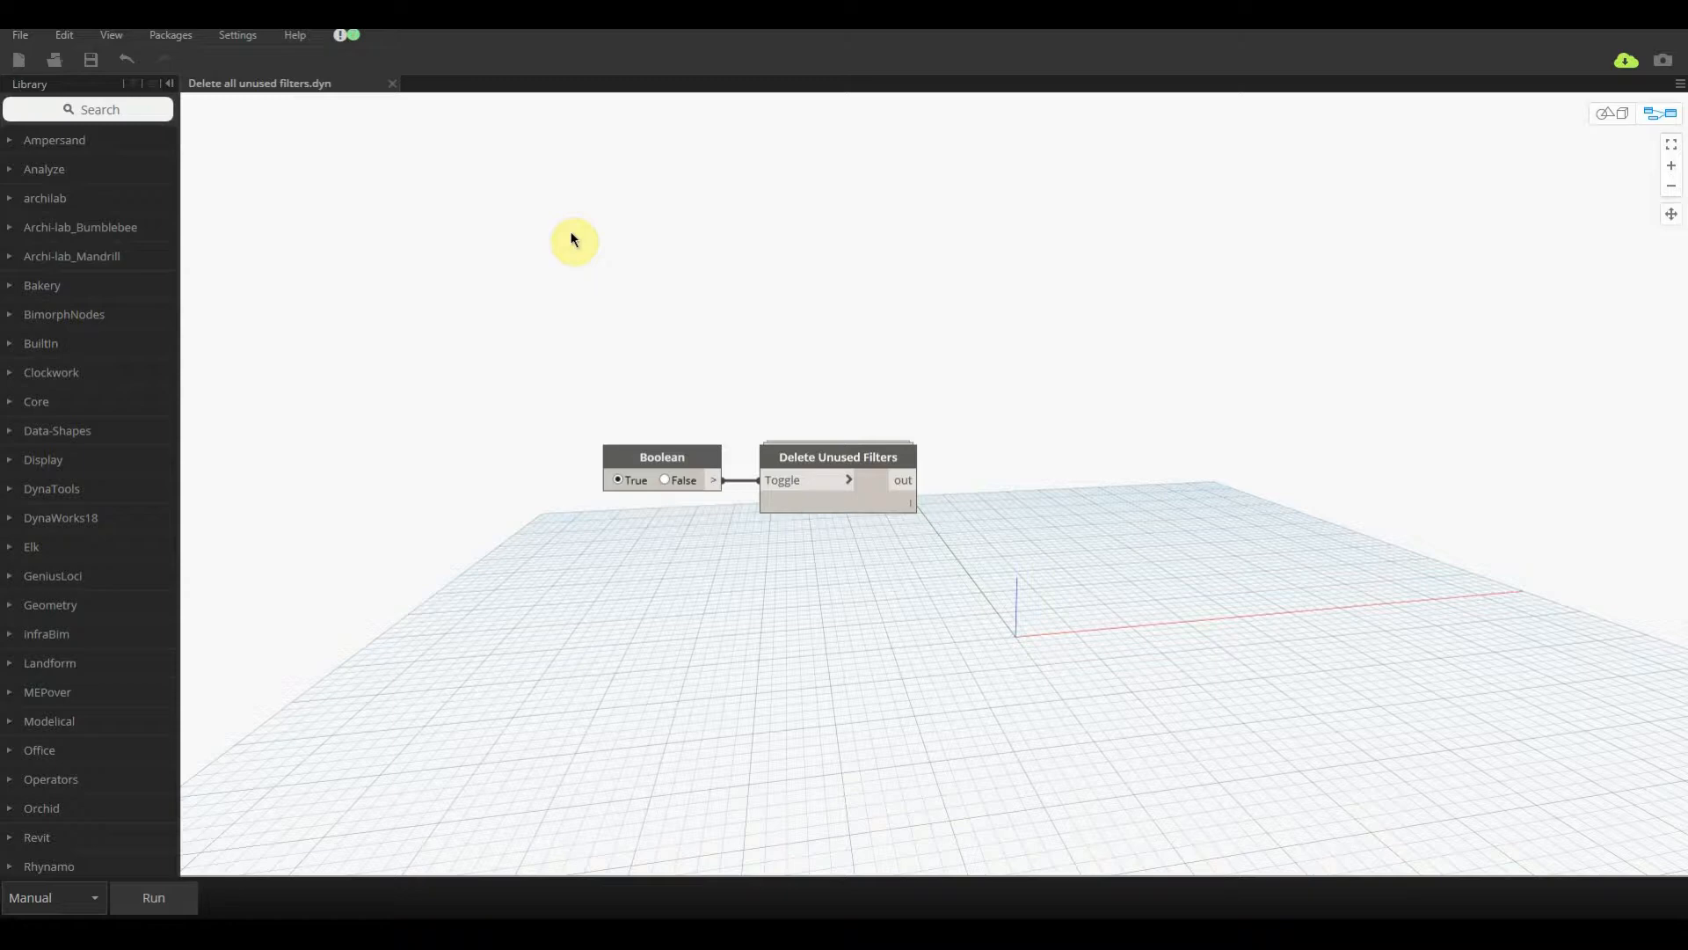
{"action": "mouse_move", "coordinate": [838, 335]}
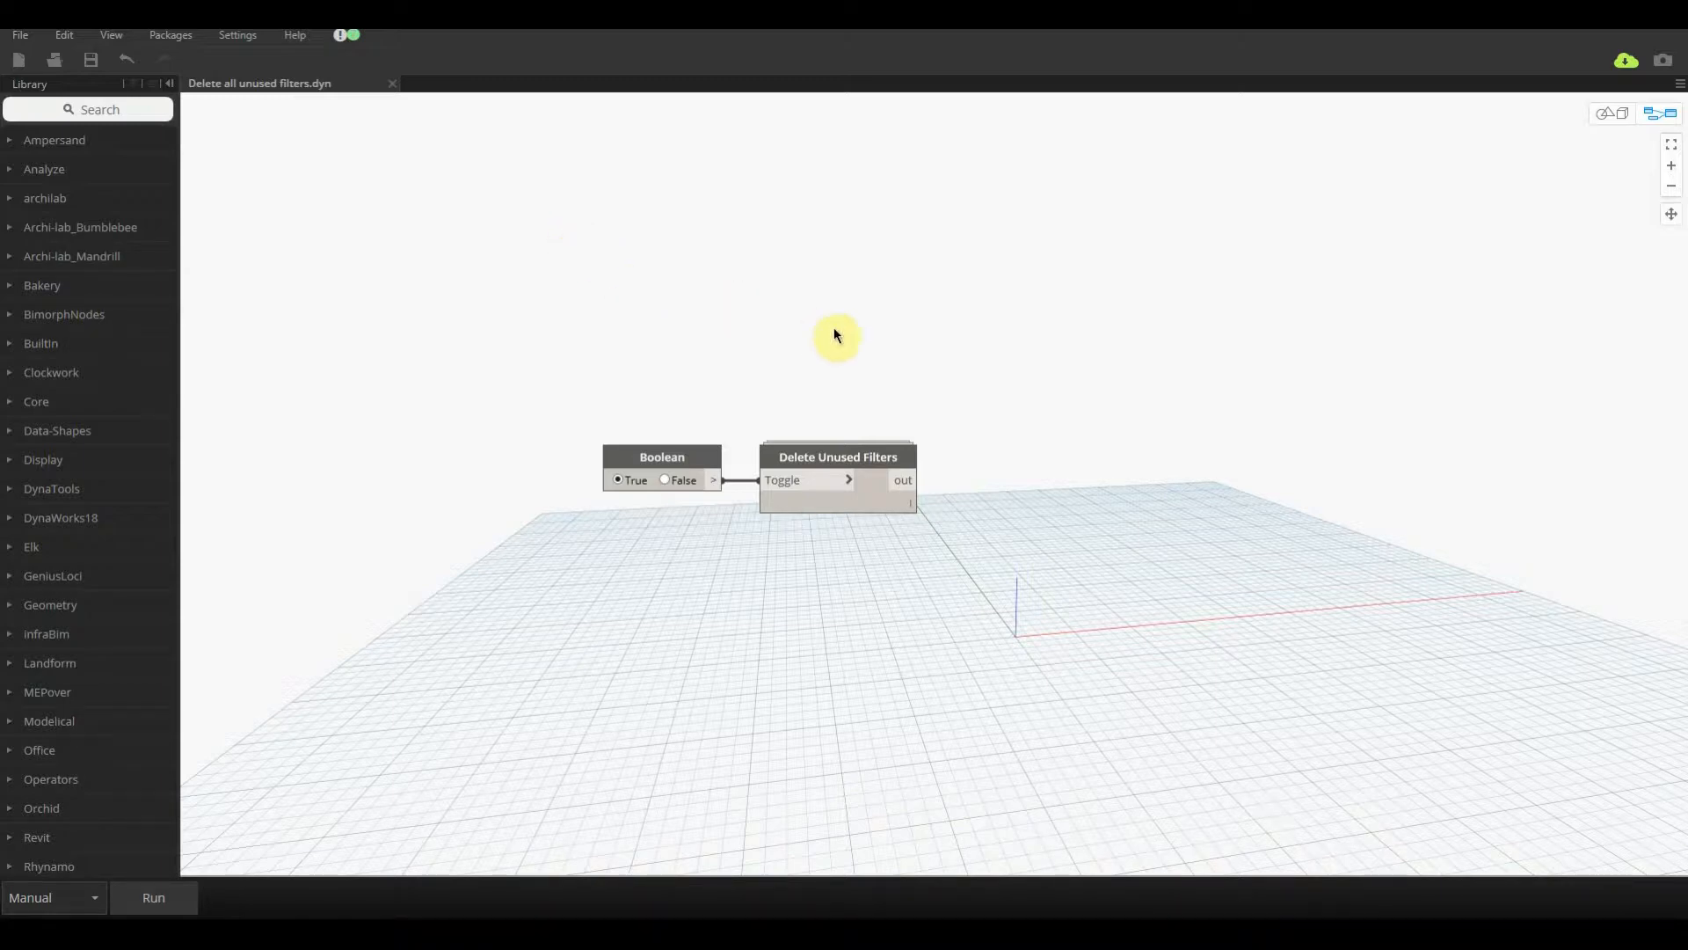
{"action": "mouse_move", "coordinate": [856, 354]}
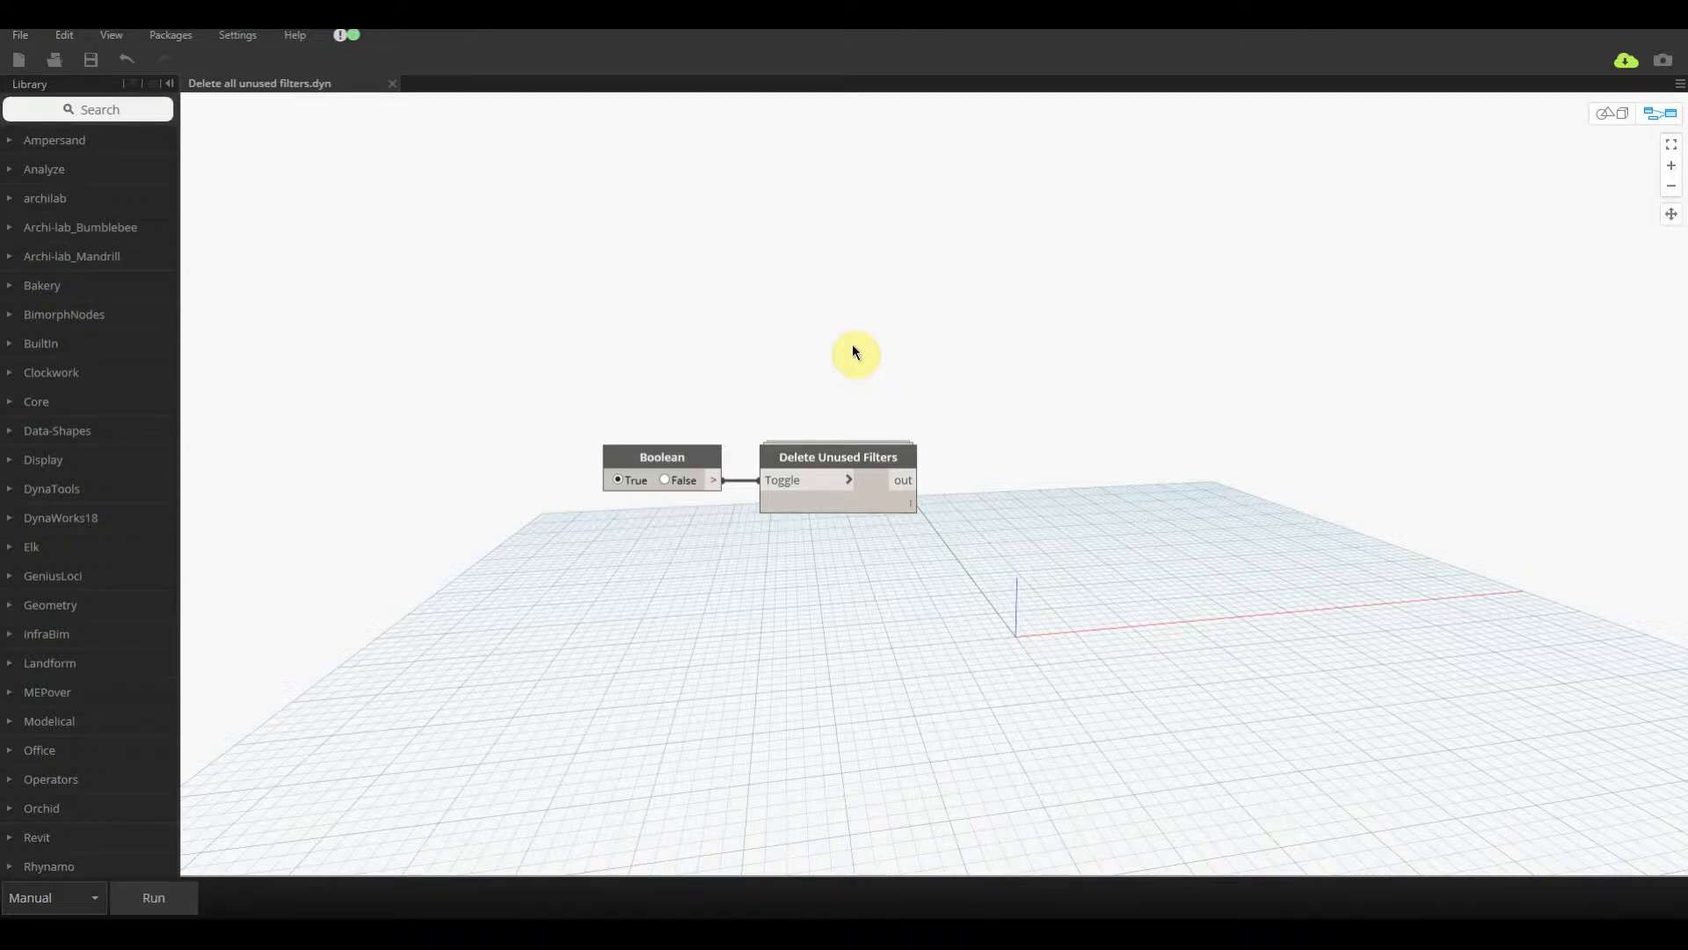
{"action": "mouse_move", "coordinate": [815, 423]}
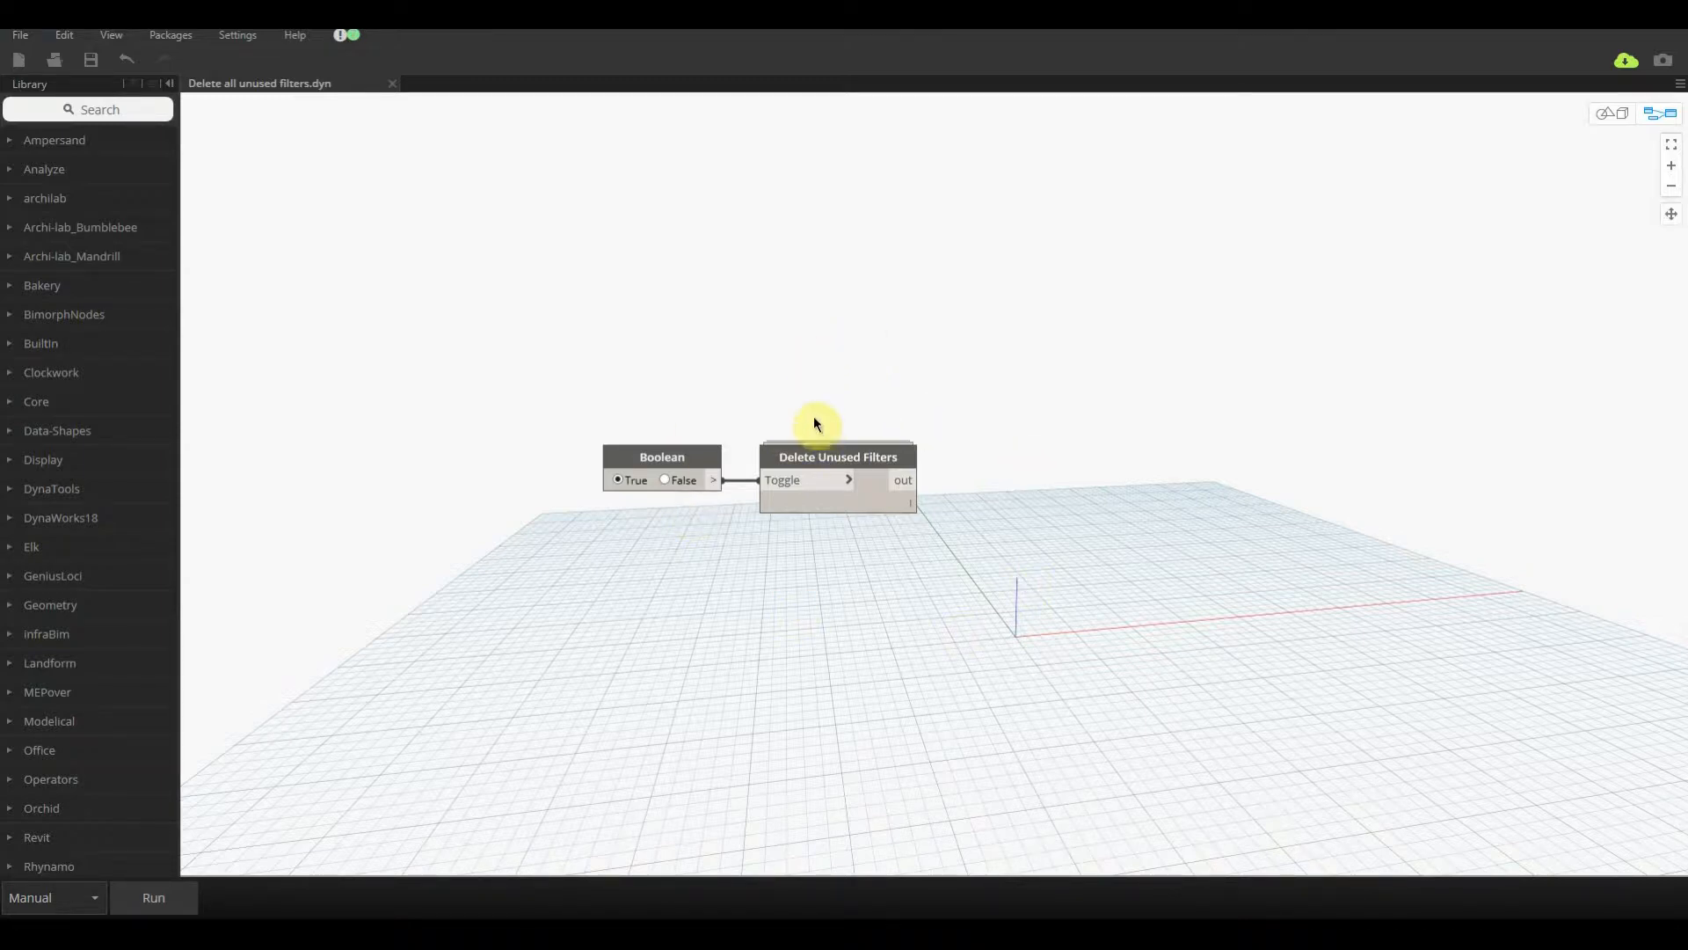
{"action": "mouse_move", "coordinate": [1071, 438]}
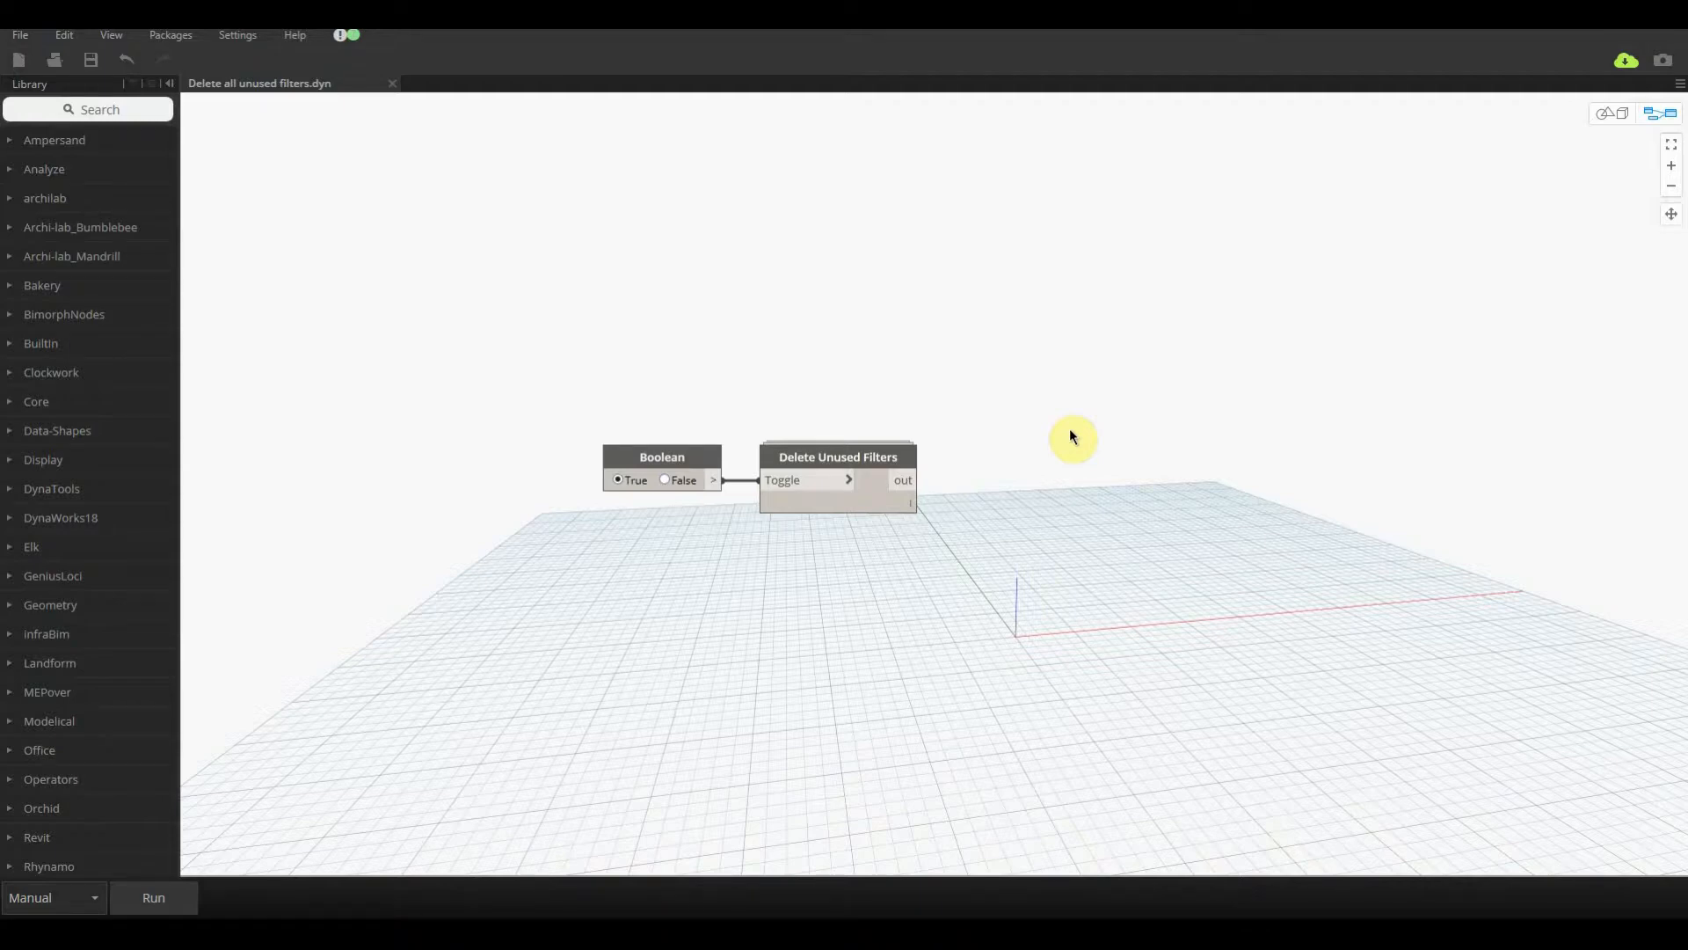
Run the Delete Unused Filters graph and return to the Revit project
{"action": "left_click", "coordinate": [153, 896]}
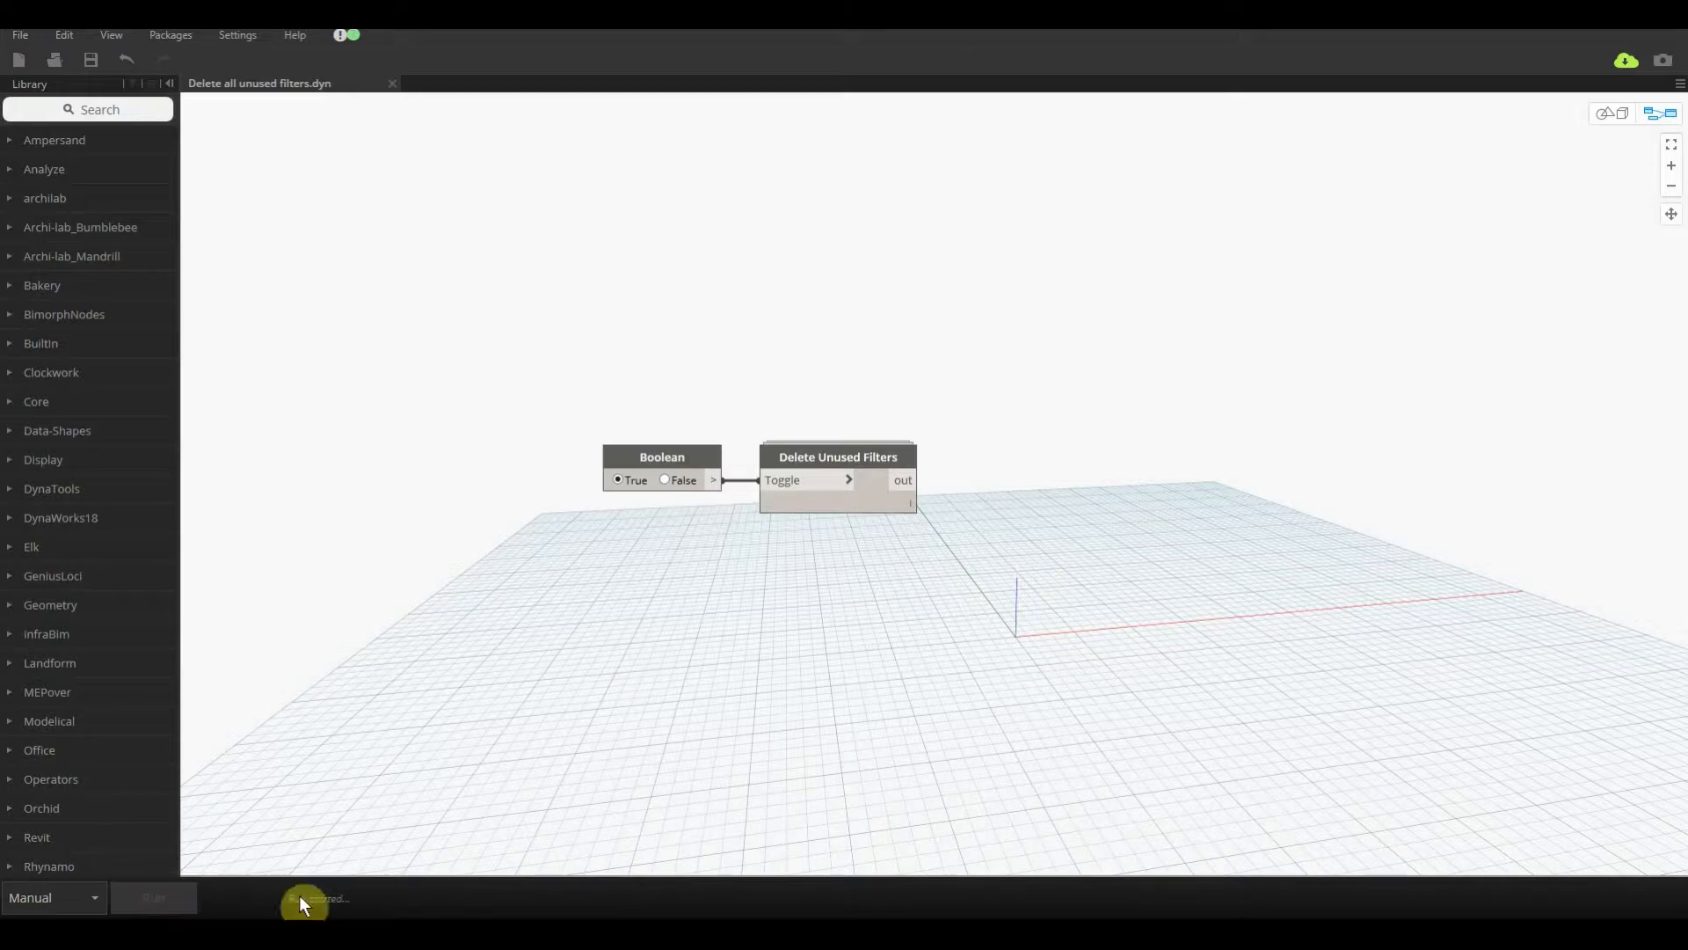
{"action": "left_click", "coordinate": [154, 897]}
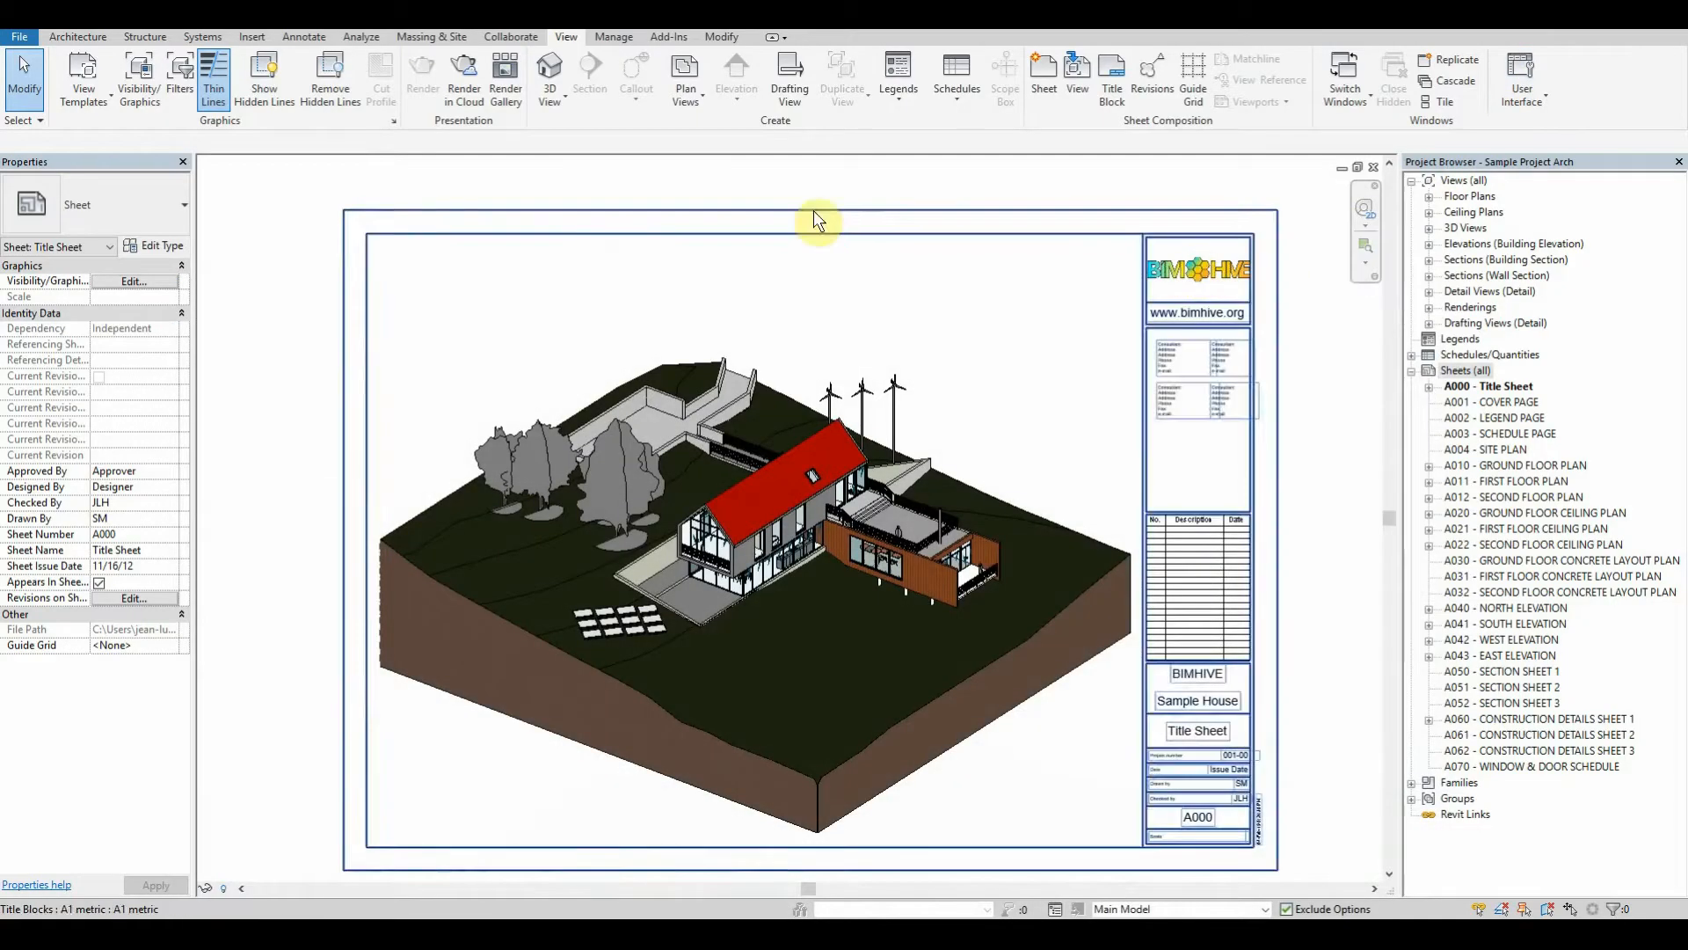
{"action": "left_click", "coordinate": [179, 78]}
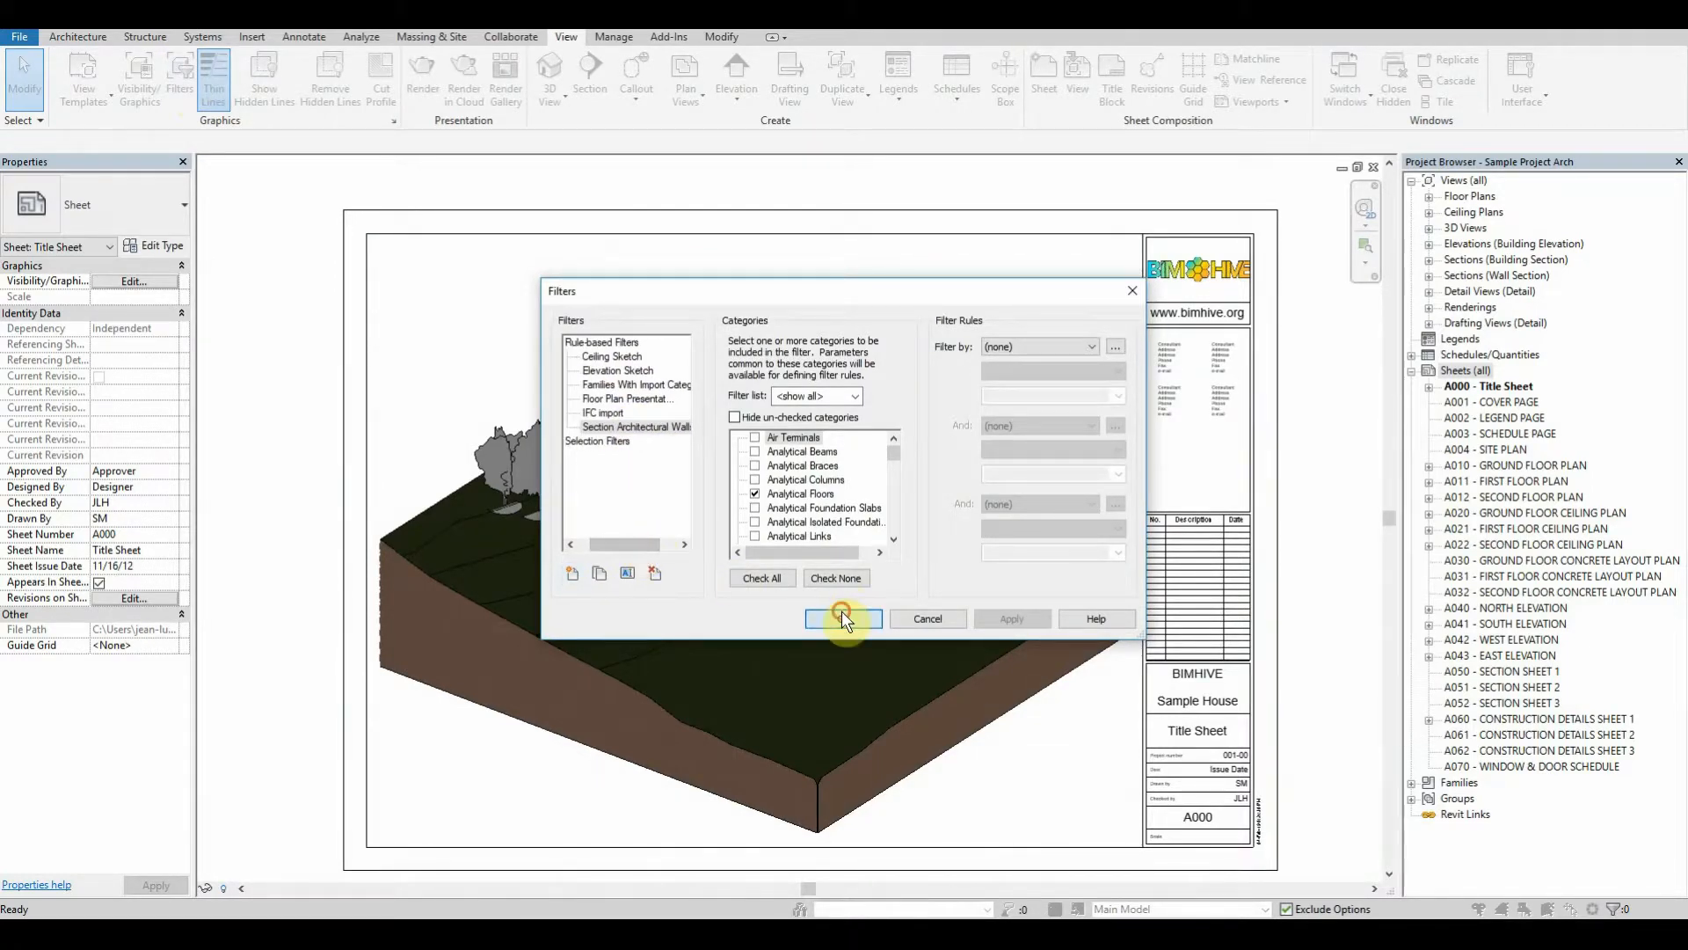
{"action": "left_click", "coordinate": [843, 619]}
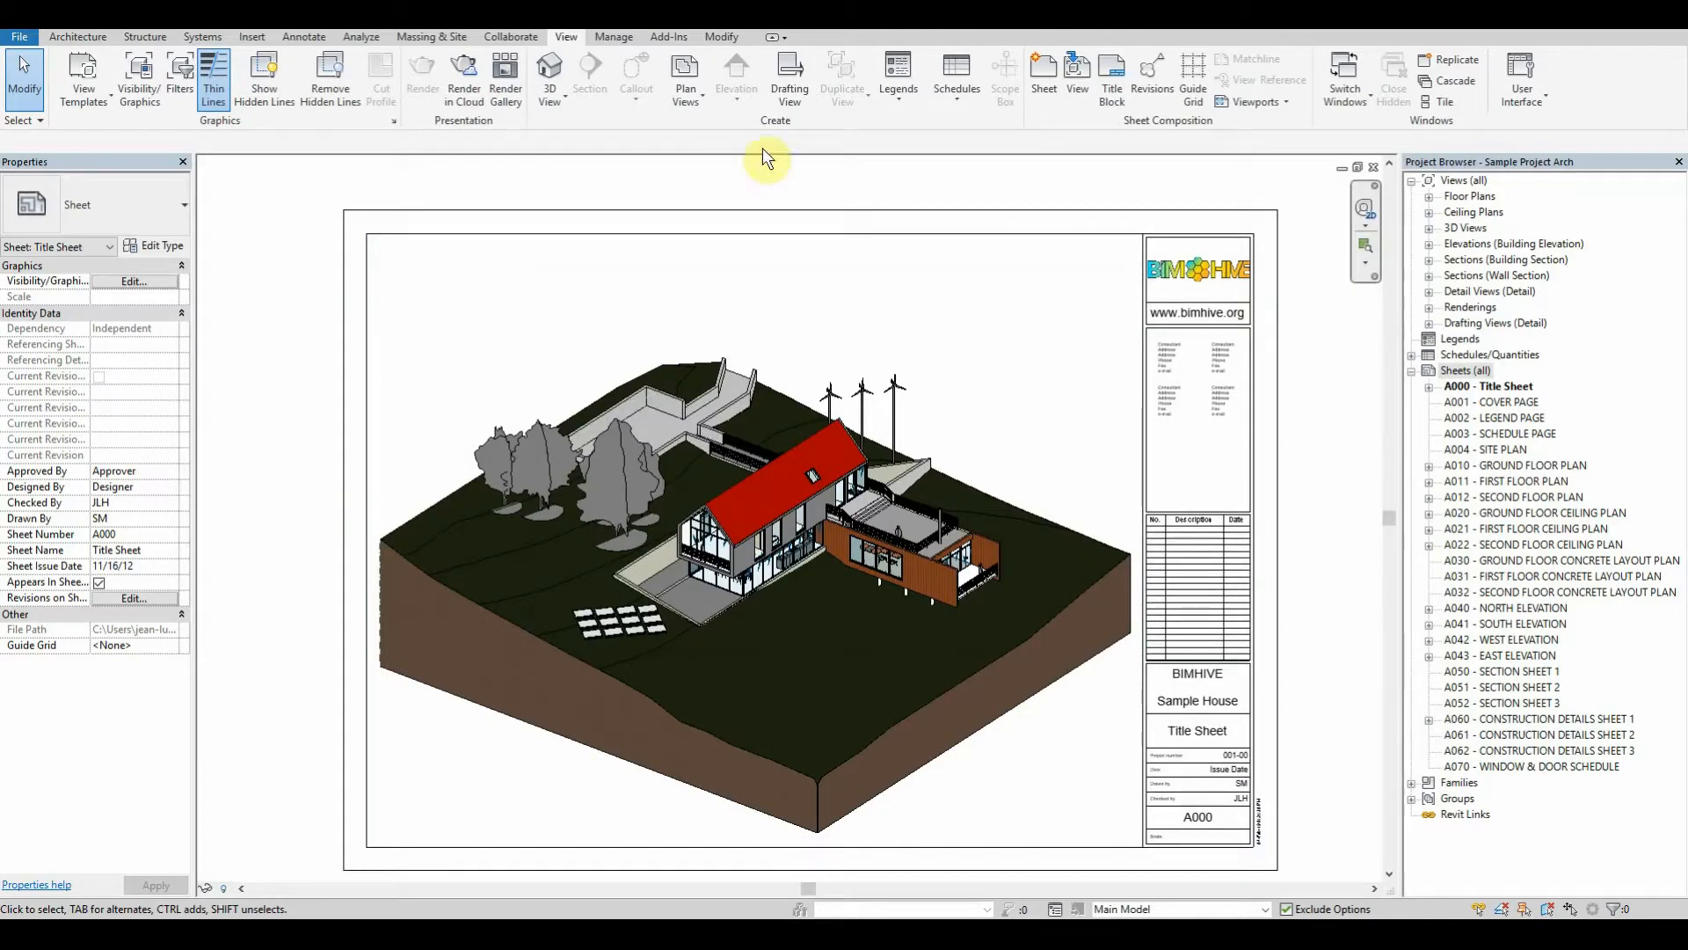
{"action": "mouse_move", "coordinate": [766, 158]}
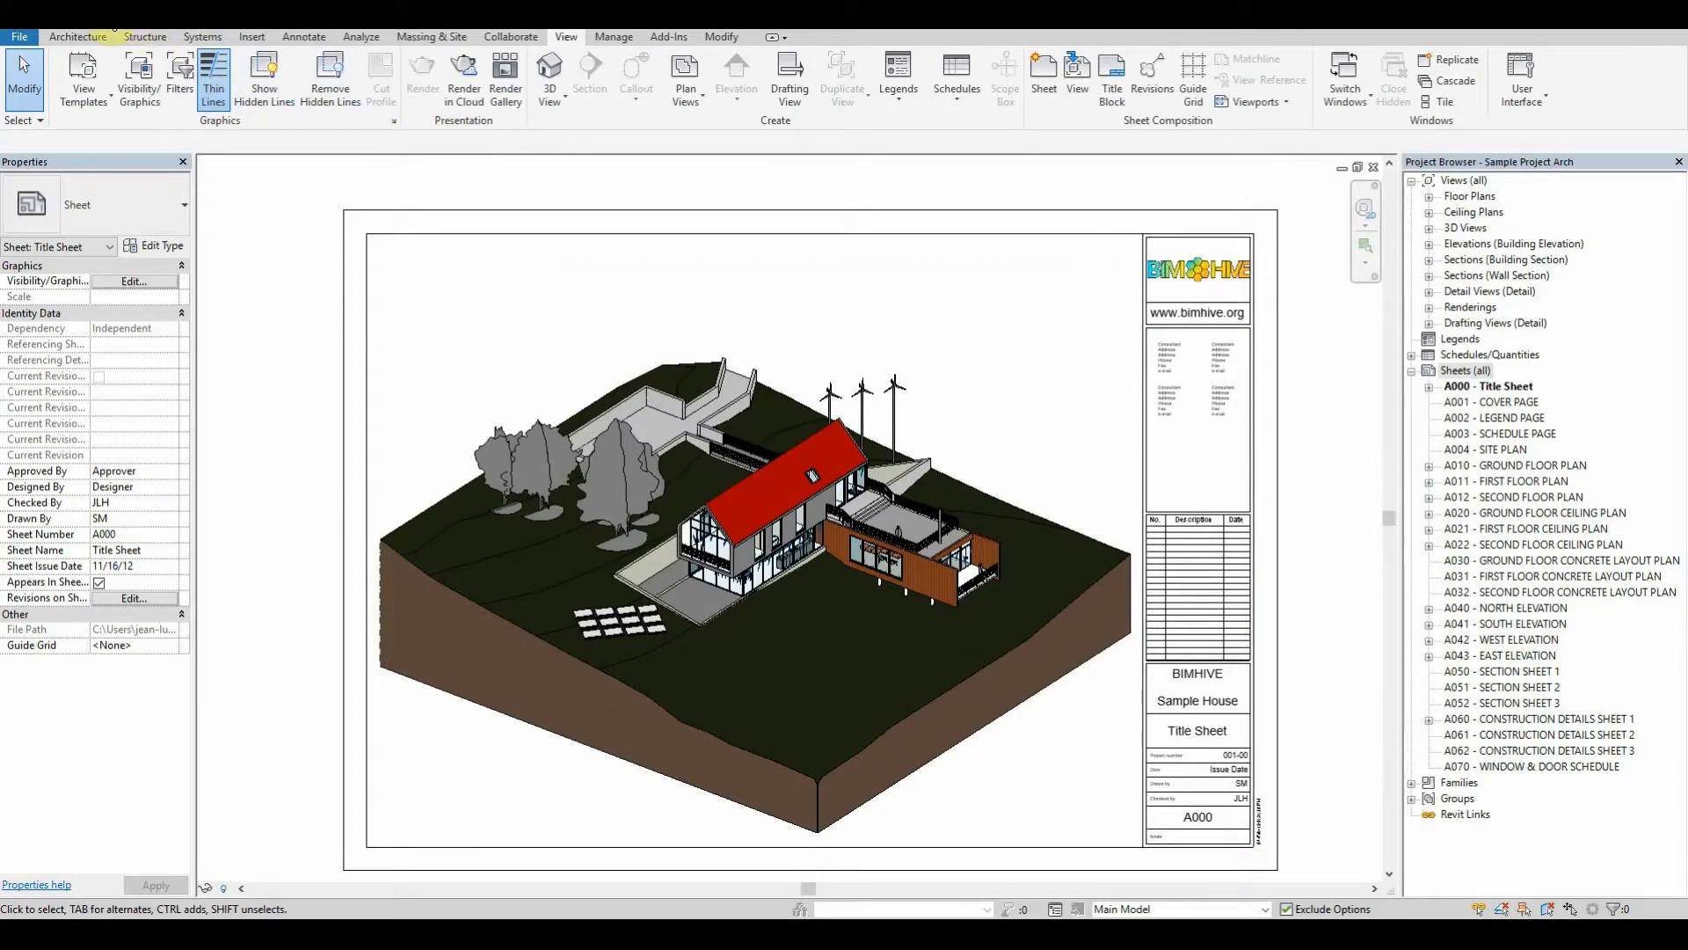
{"action": "left_click", "coordinate": [179, 77]}
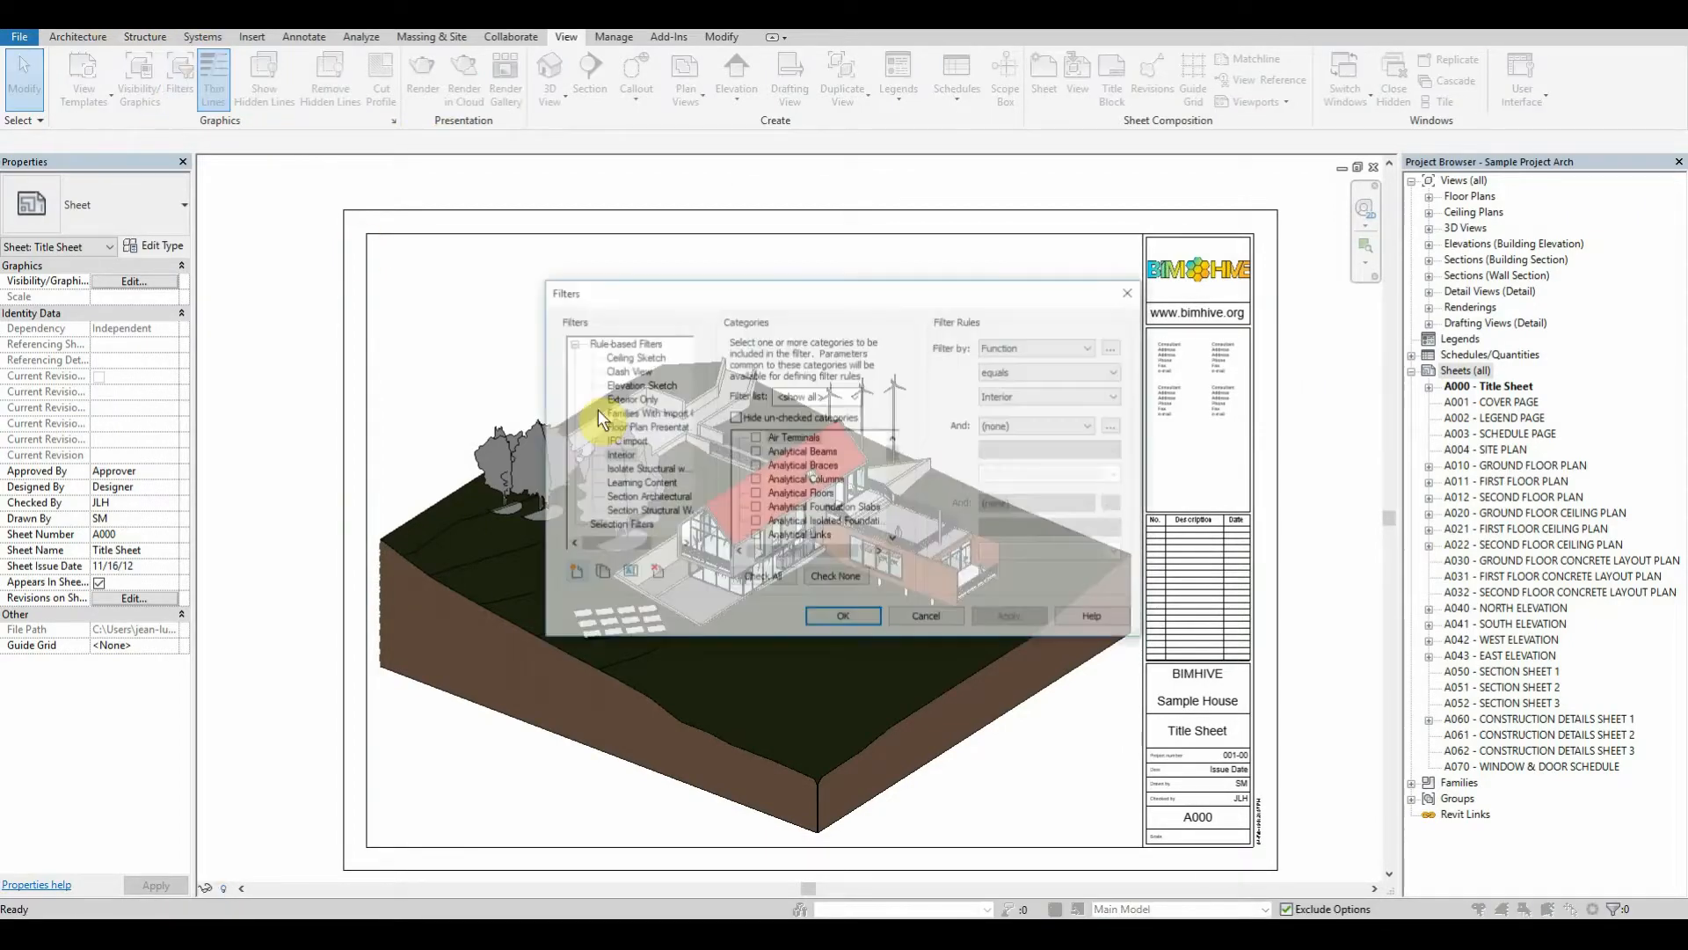
{"action": "left_click", "coordinate": [625, 571]}
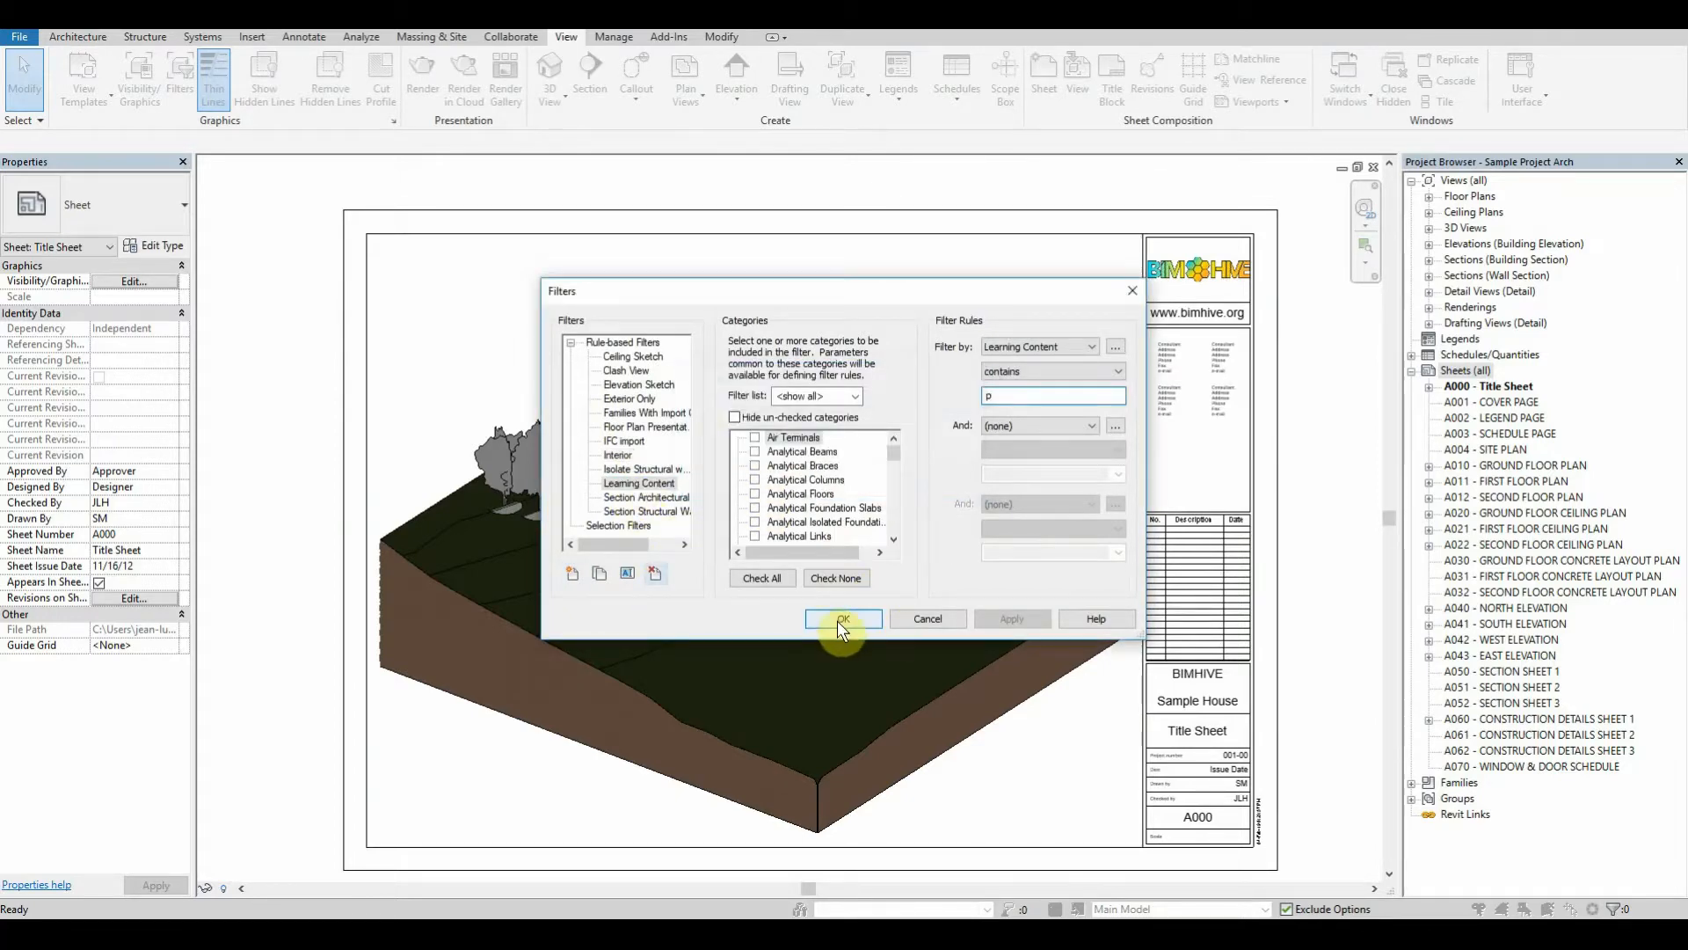
{"action": "left_click", "coordinate": [843, 618]}
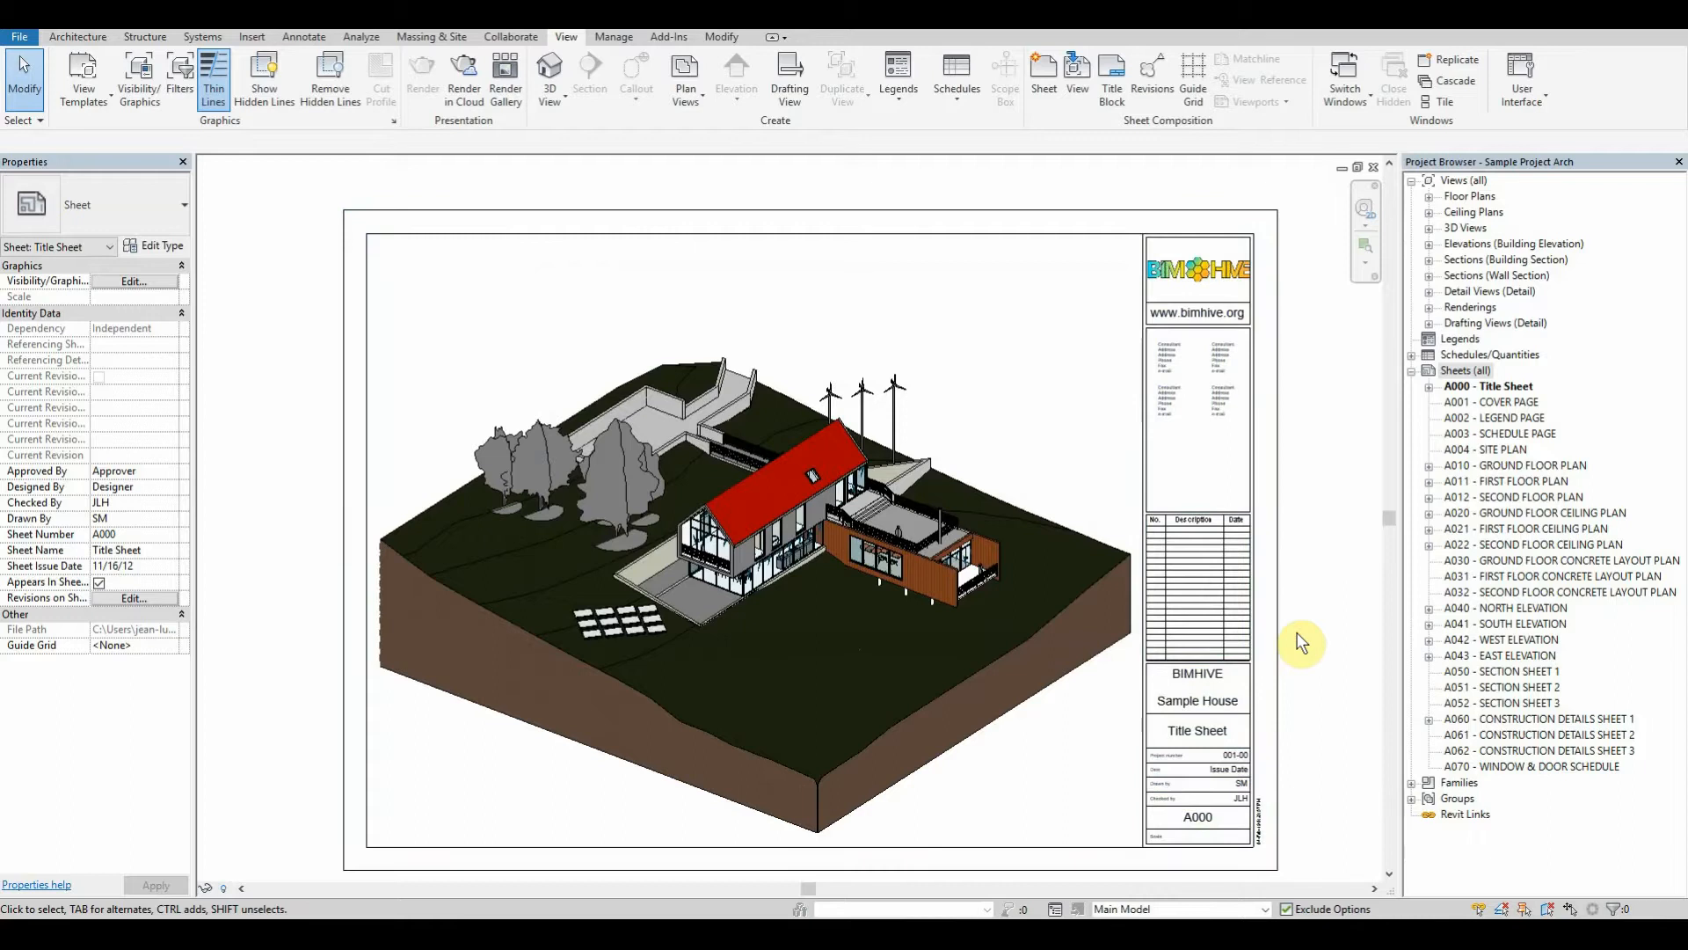
{"action": "mouse_move", "coordinate": [1296, 643]}
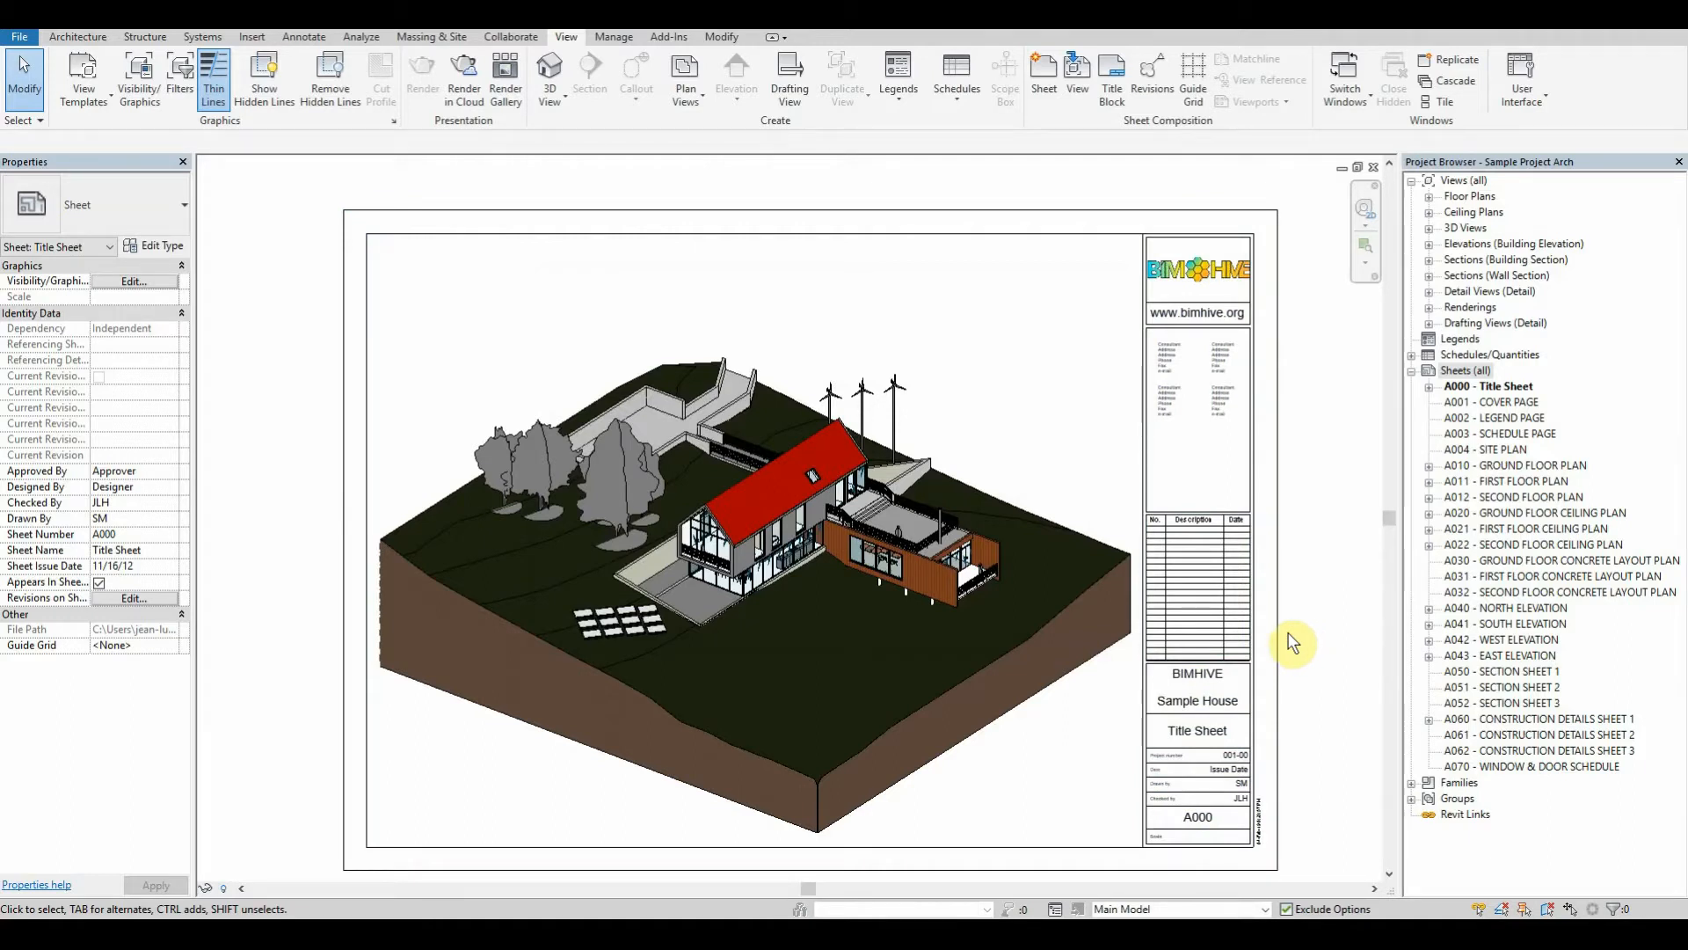